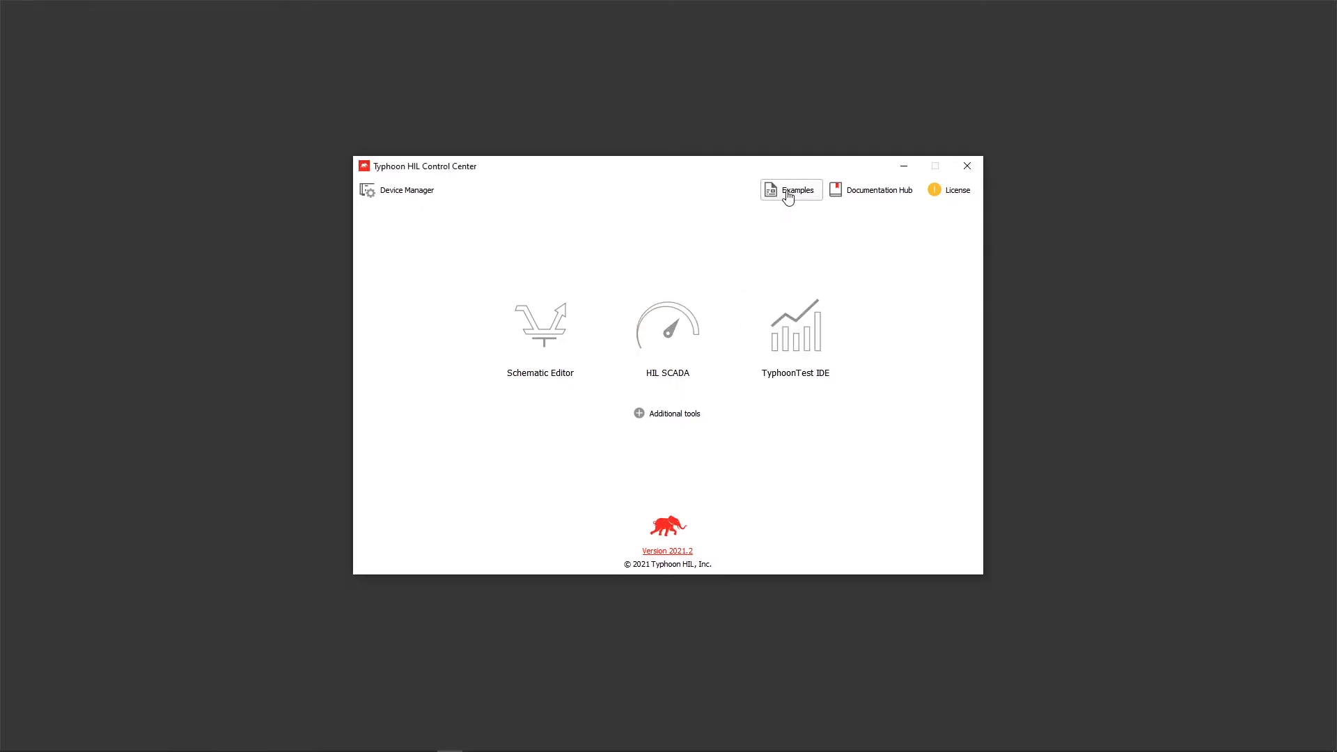
# Open the 'SEL-751 high fidelity model' example from the microgrid > SEL-751 examples library.
pyautogui.click(788, 189)
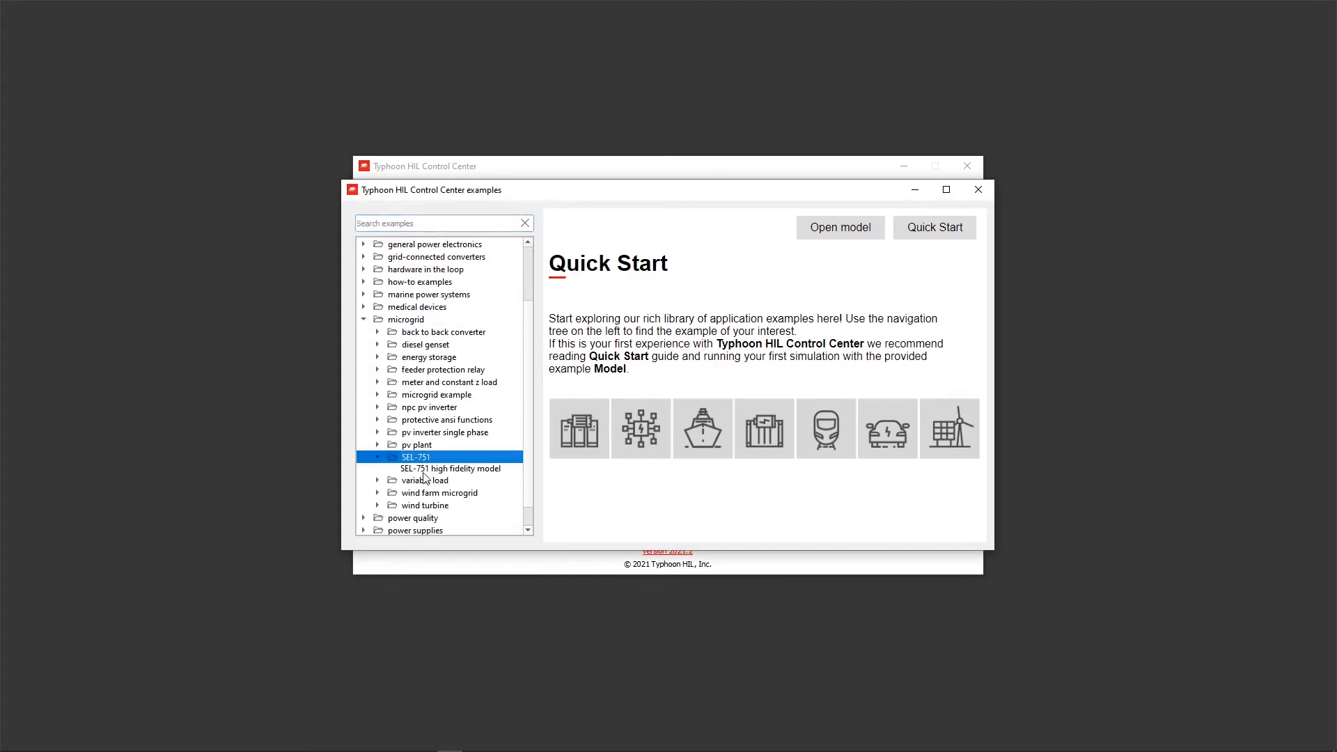
pyautogui.click(450, 468)
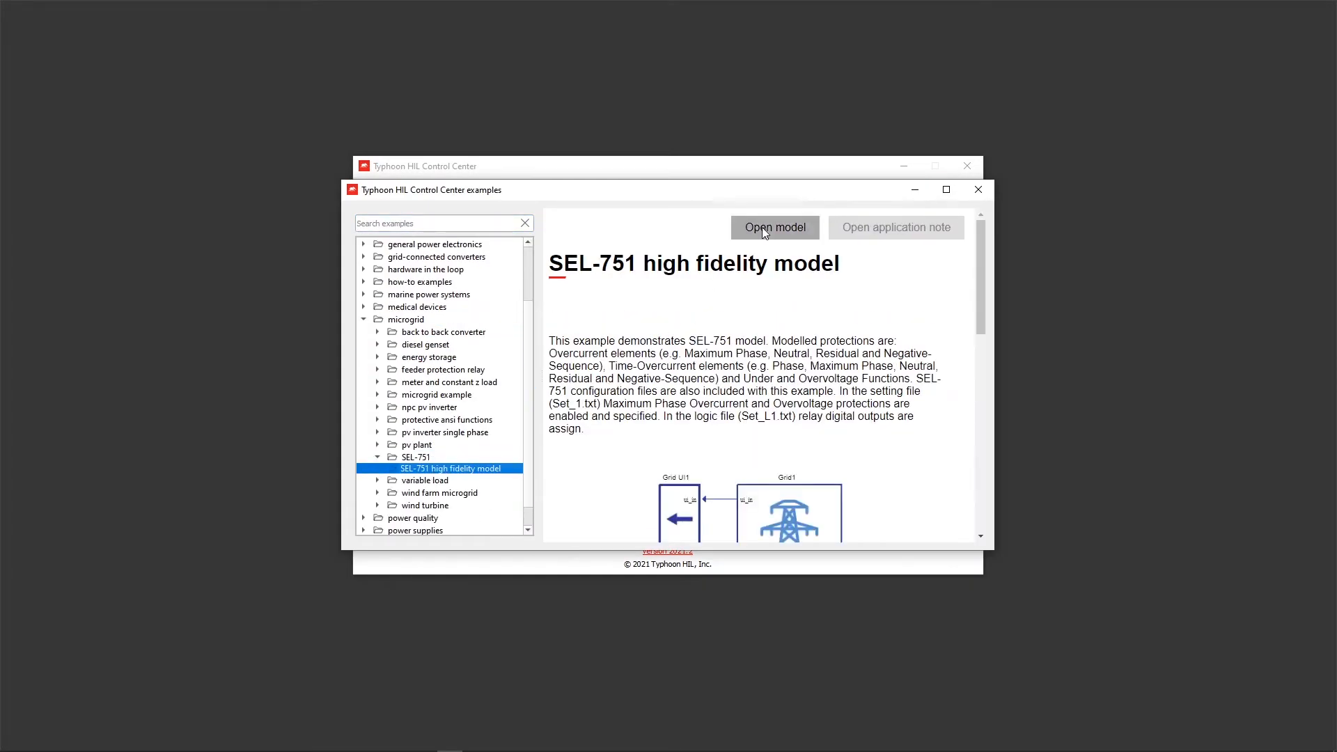
pyautogui.click(773, 227)
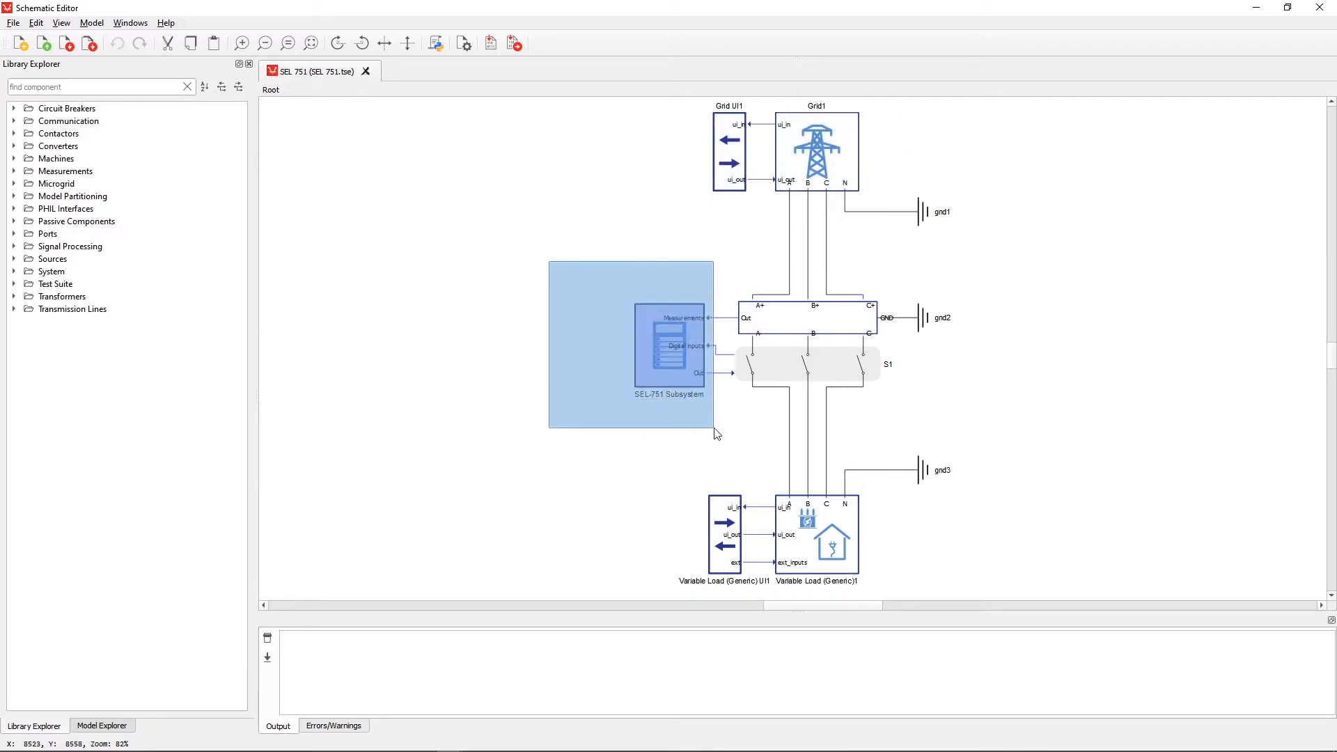
pyautogui.click(710, 430)
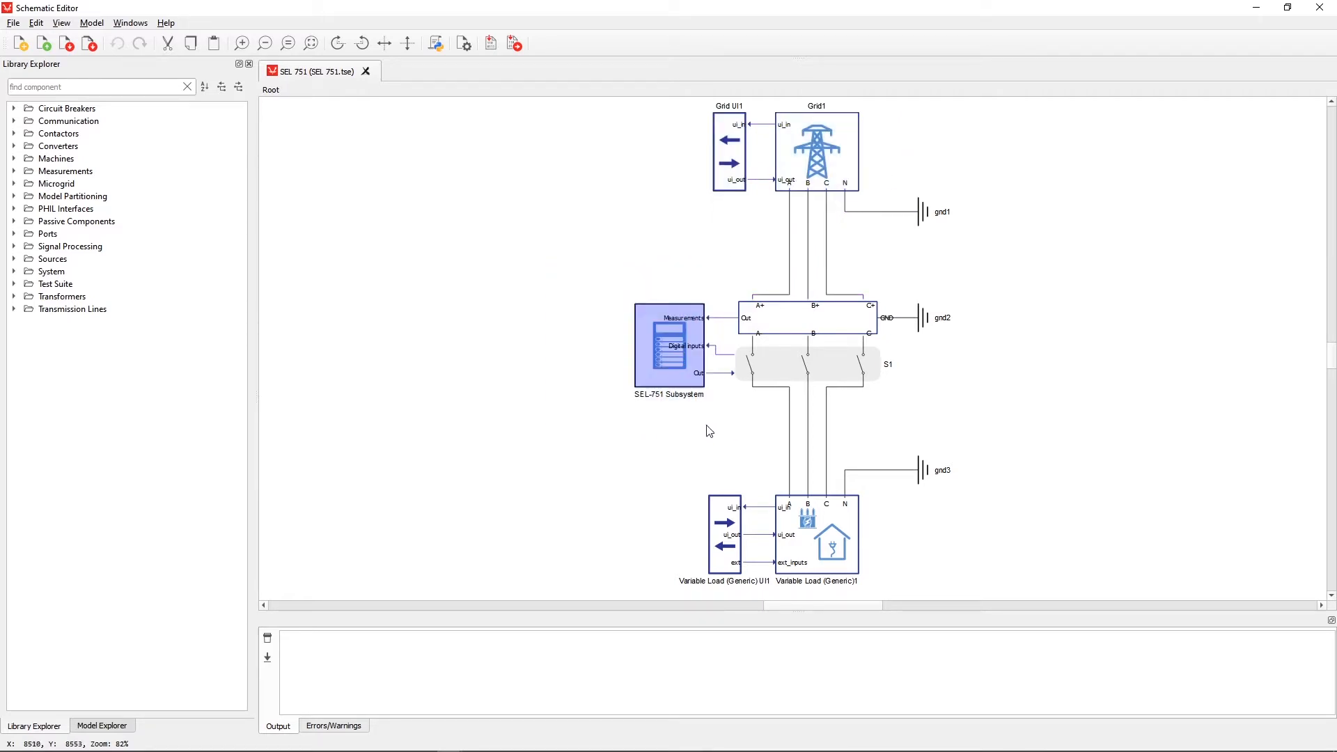
pyautogui.click(806, 317)
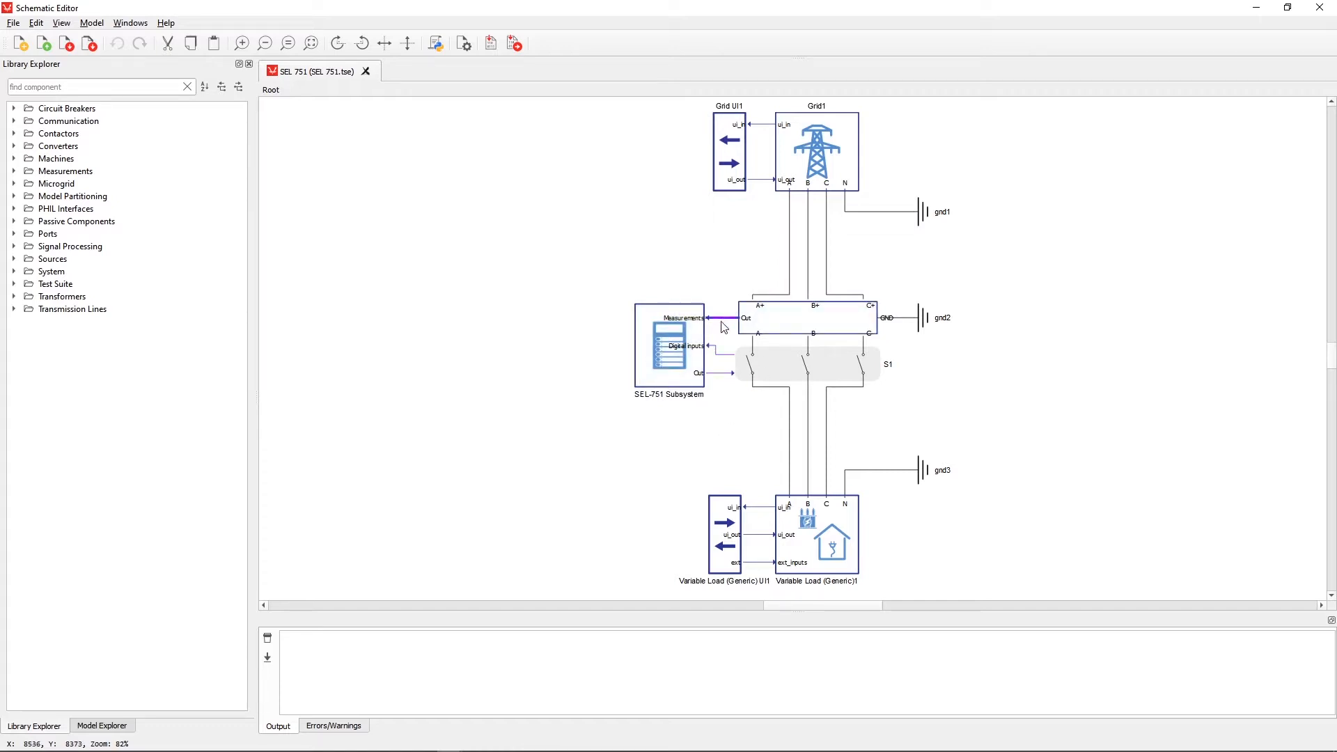
pyautogui.click(807, 364)
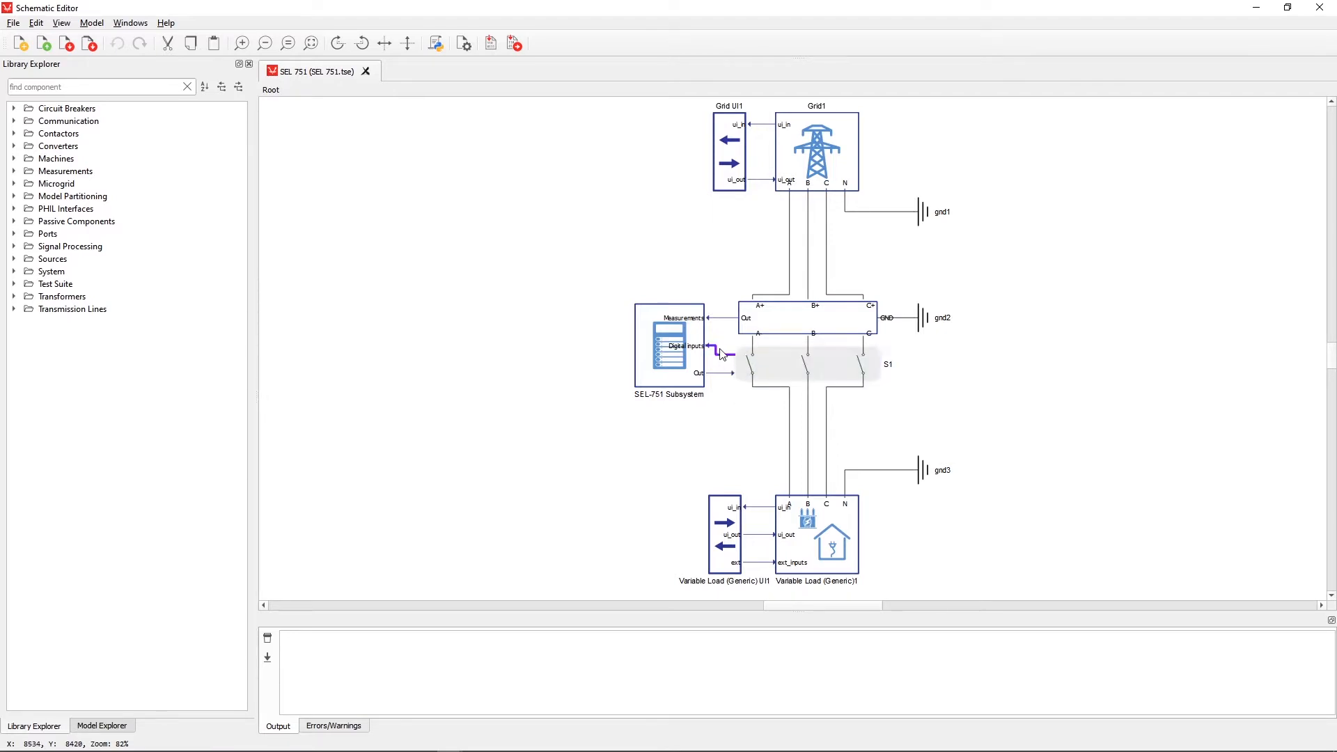
pyautogui.moveTo(724, 358)
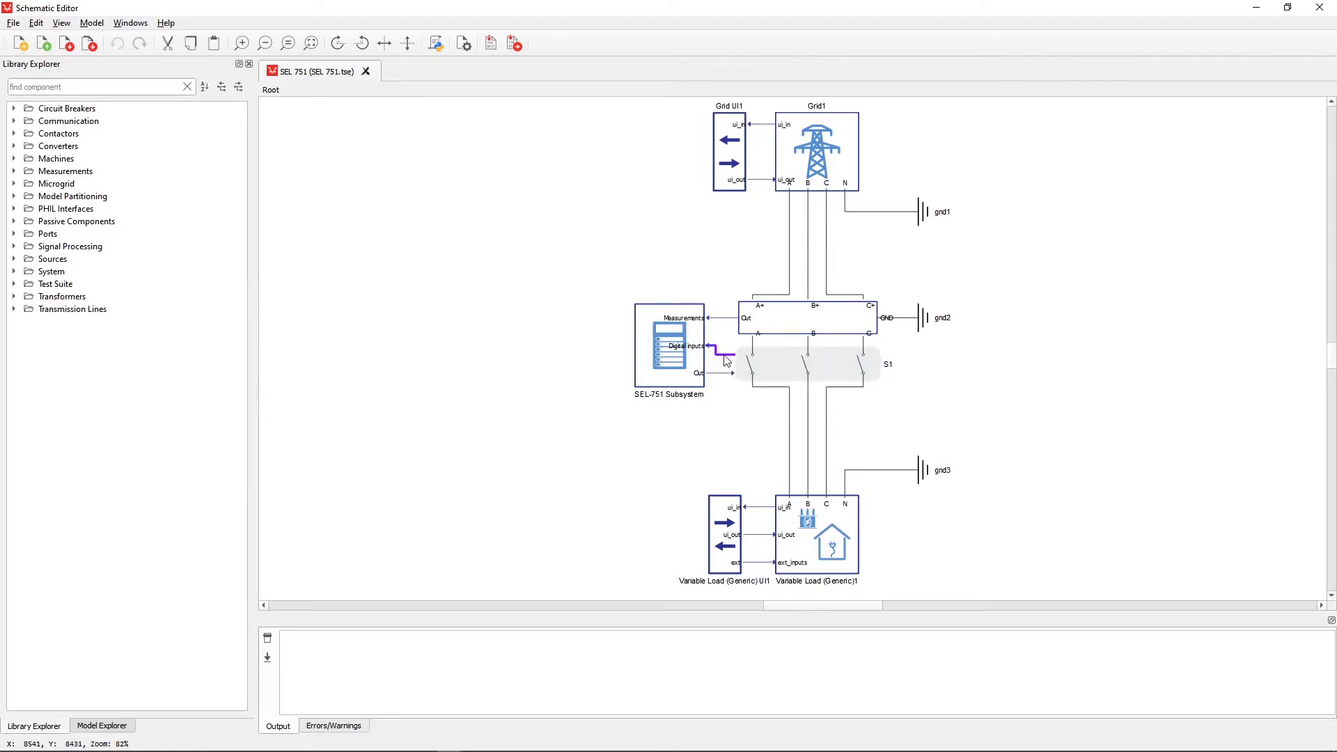
pyautogui.click(807, 362)
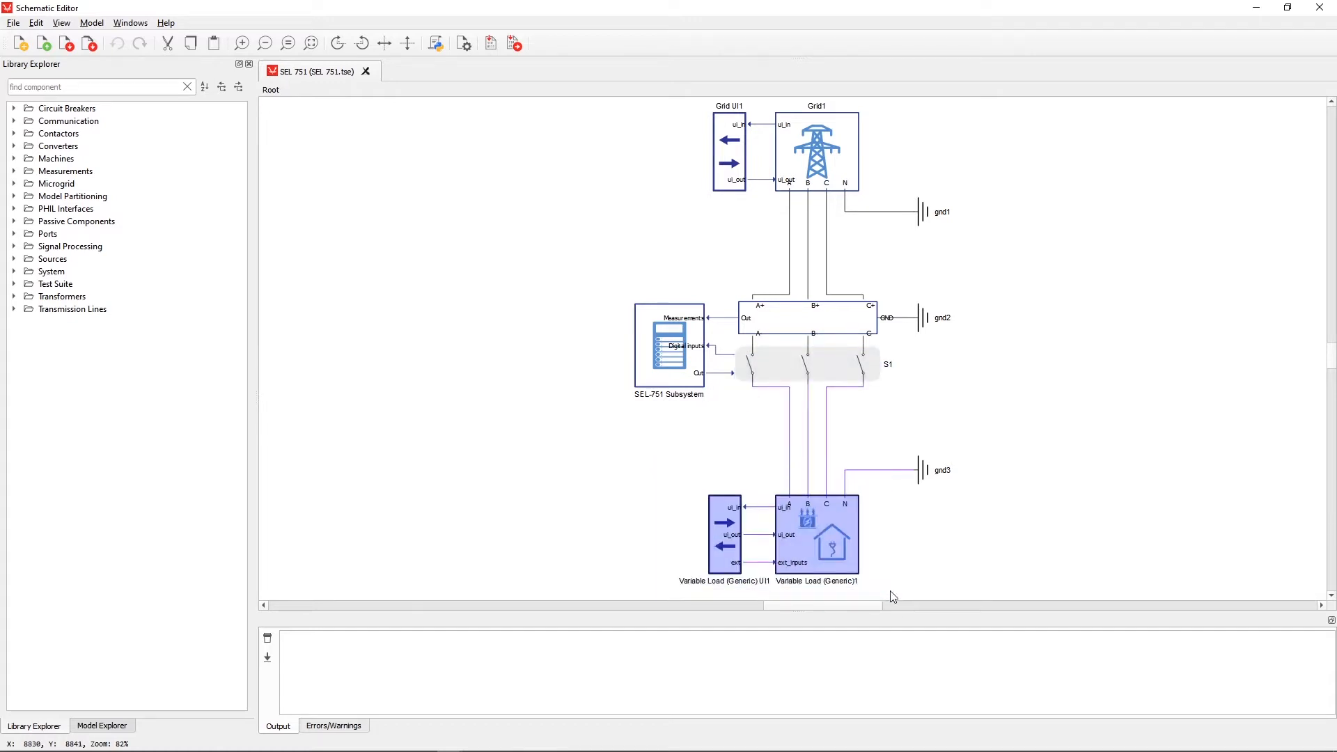
pyautogui.click(712, 422)
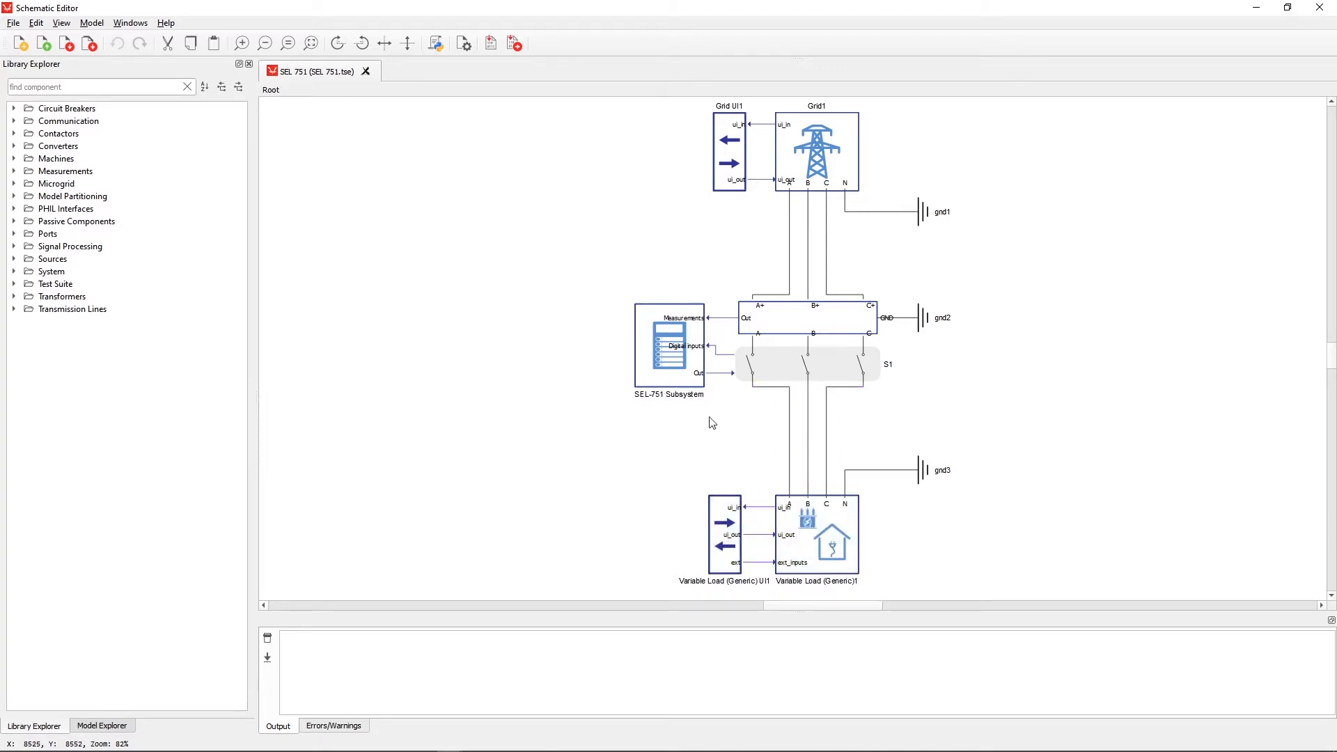
# Enter the SEL-751 Subsystem and browse its UI, relay logic and input/output blocks.
pyautogui.rightClick(669, 345)
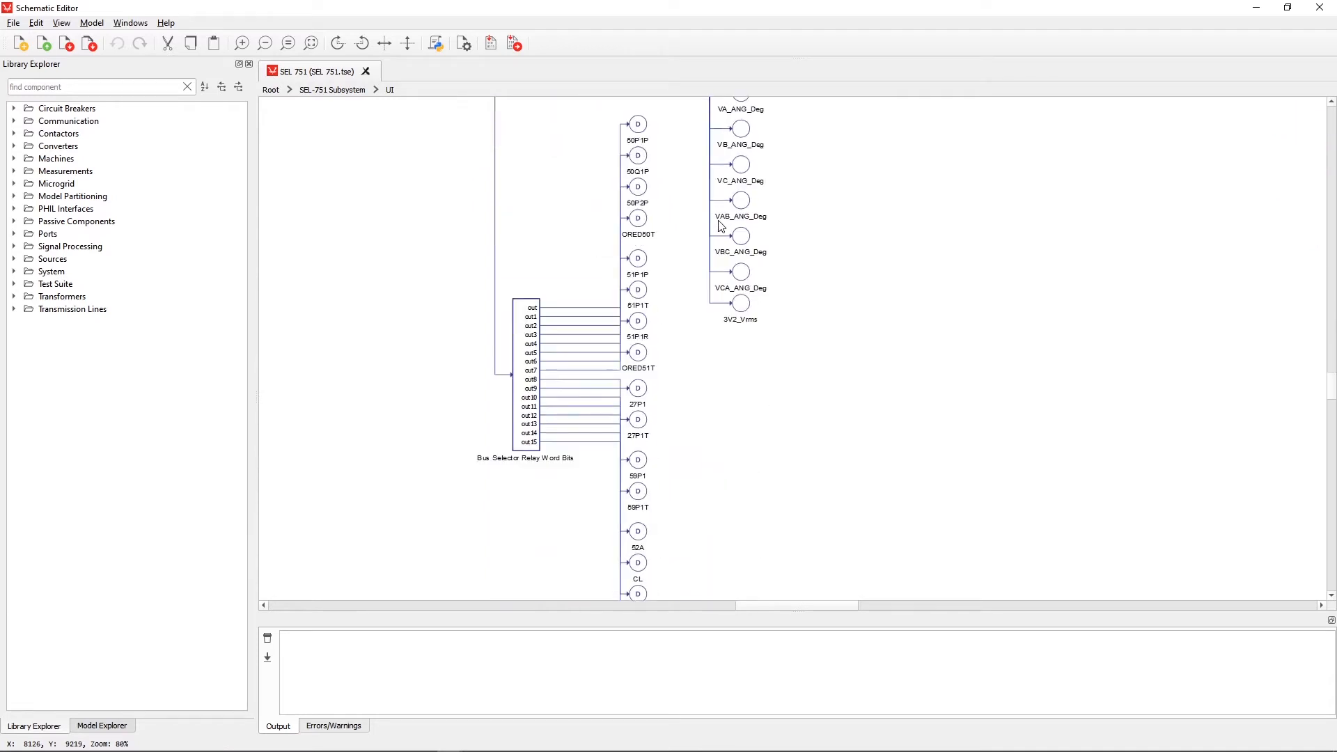
pyautogui.scroll(-3)
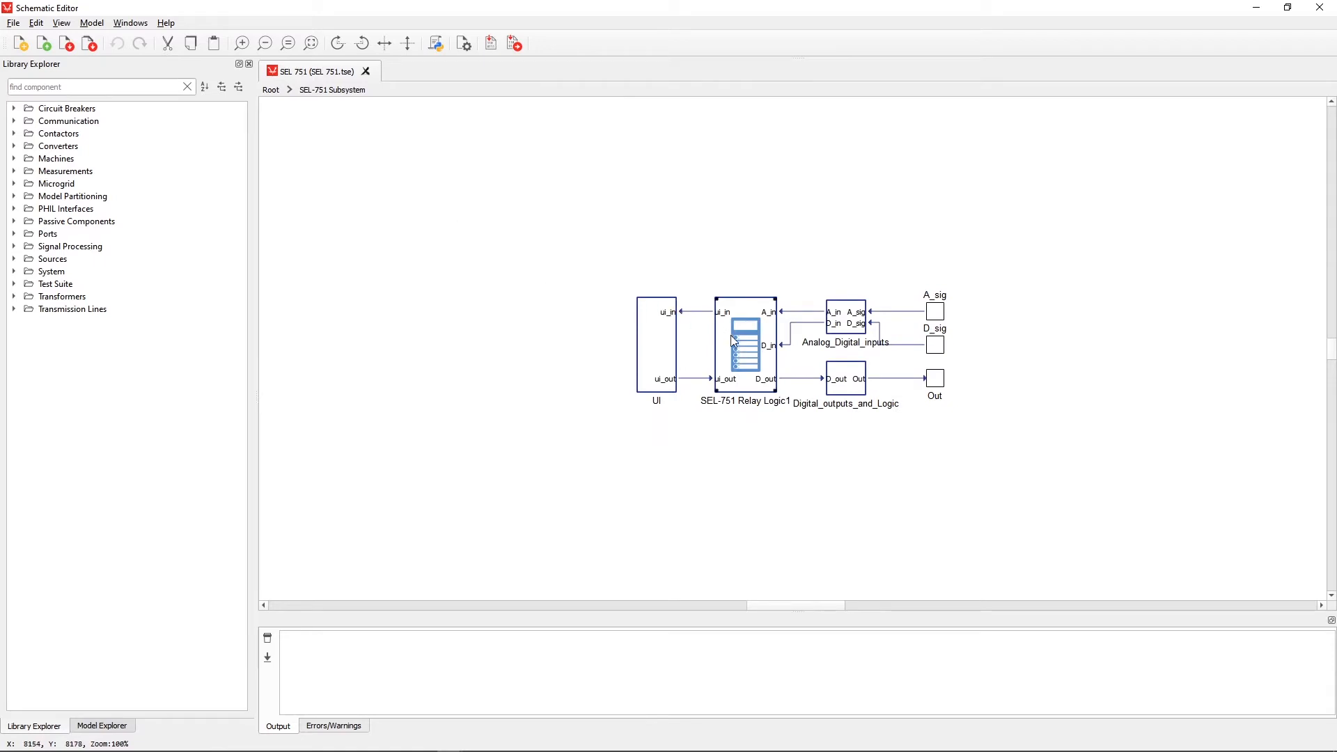
# In SEL-751 Relay Logic1 properties, keep the nominal secondary current at 1 A.
pyautogui.doubleClick(743, 342)
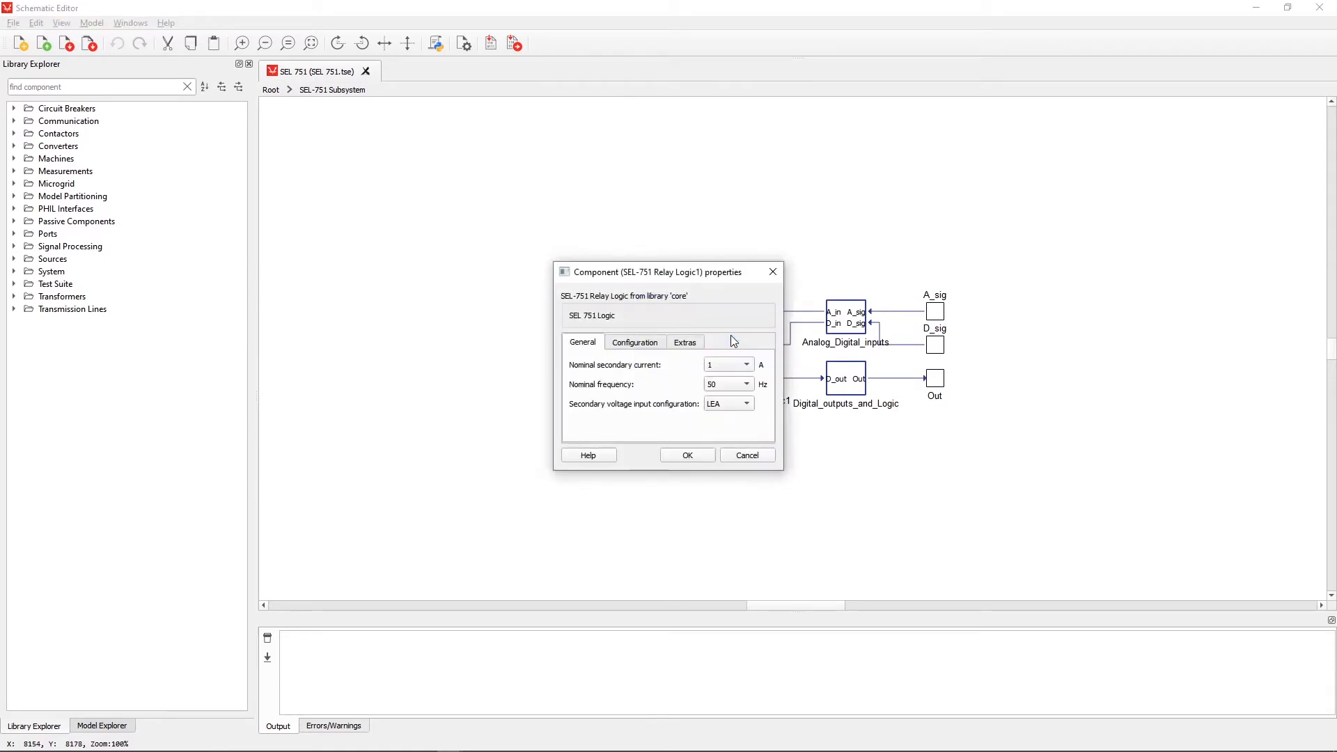
pyautogui.moveTo(699, 281)
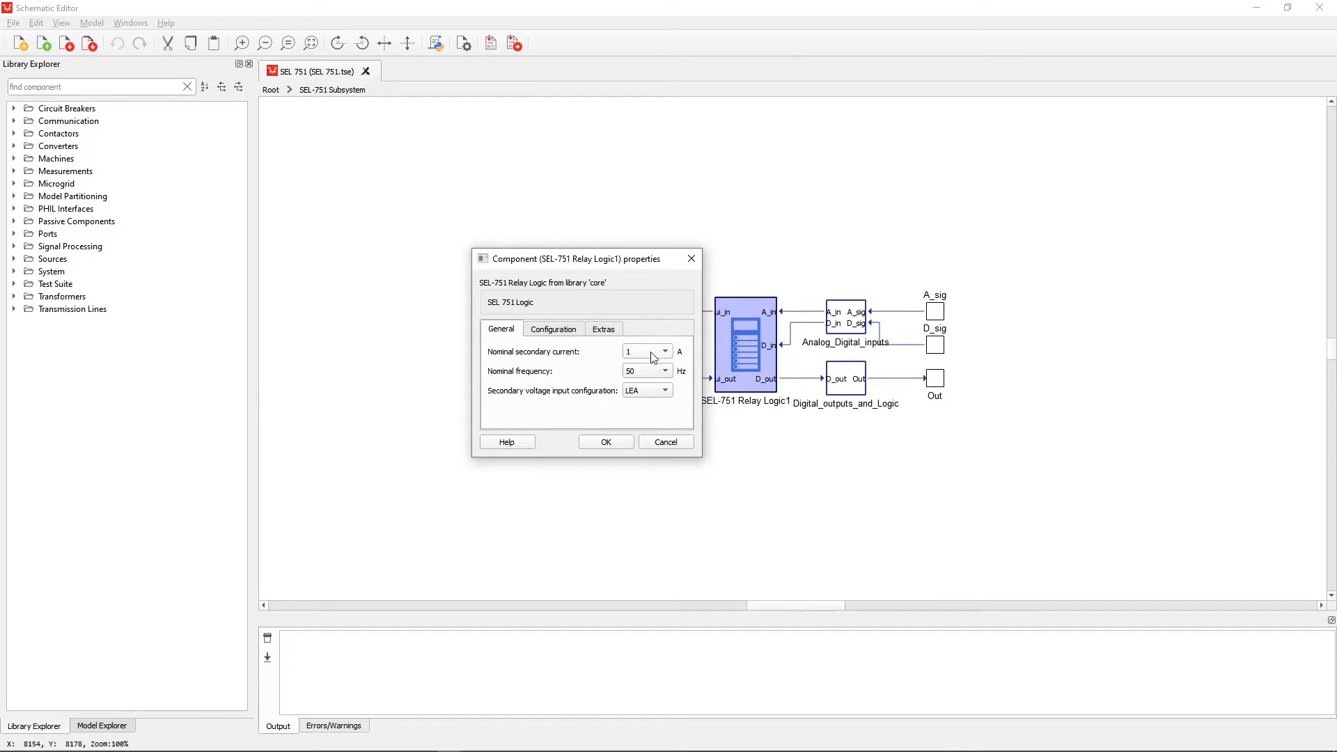
pyautogui.click(664, 351)
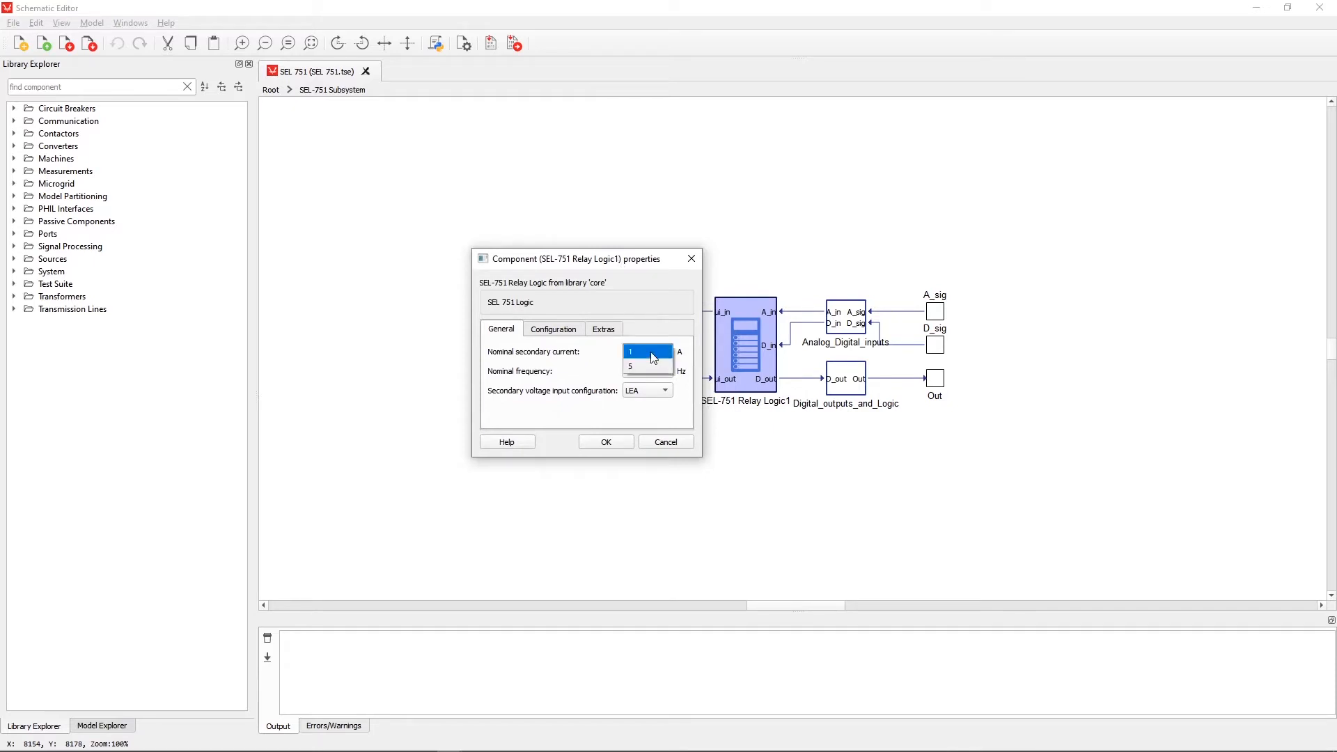
pyautogui.click(664, 371)
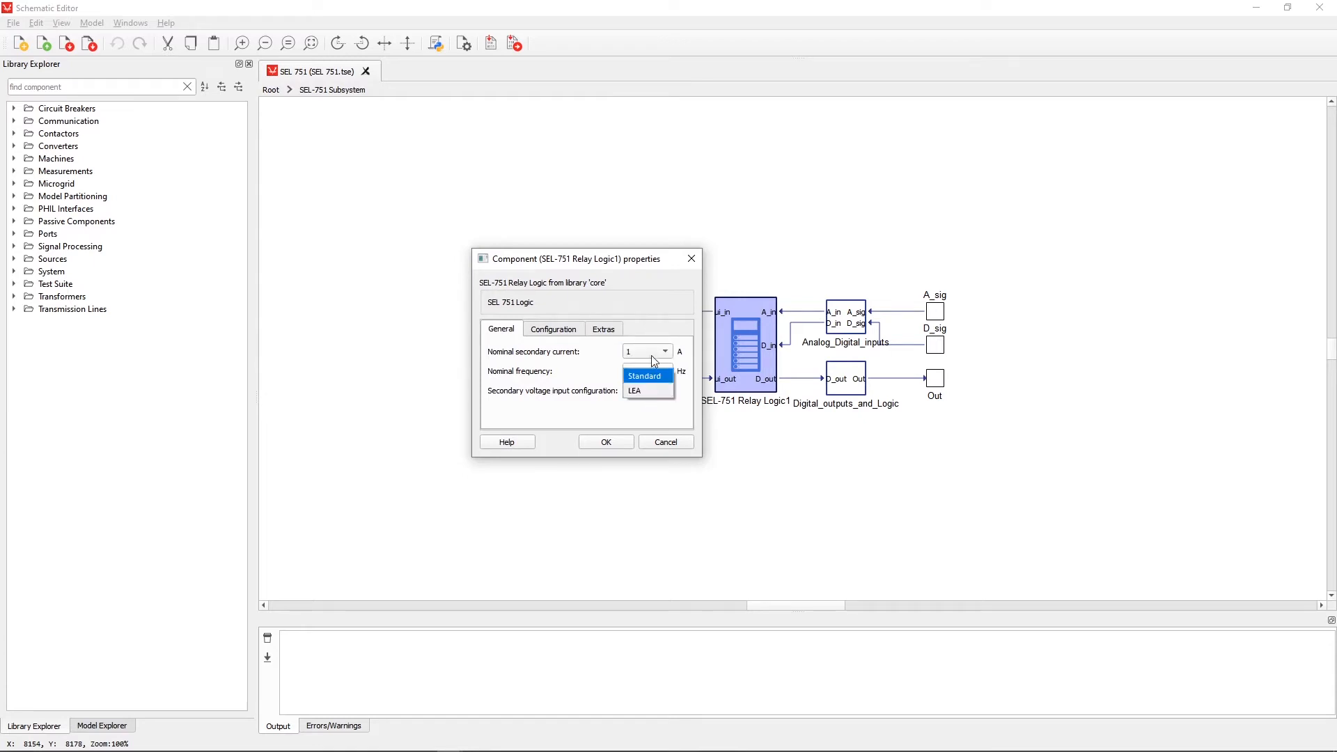
# Load Set_1.txt as settings and Set_L1.txt as logic file, review execution rate, and apply.
pyautogui.click(553, 329)
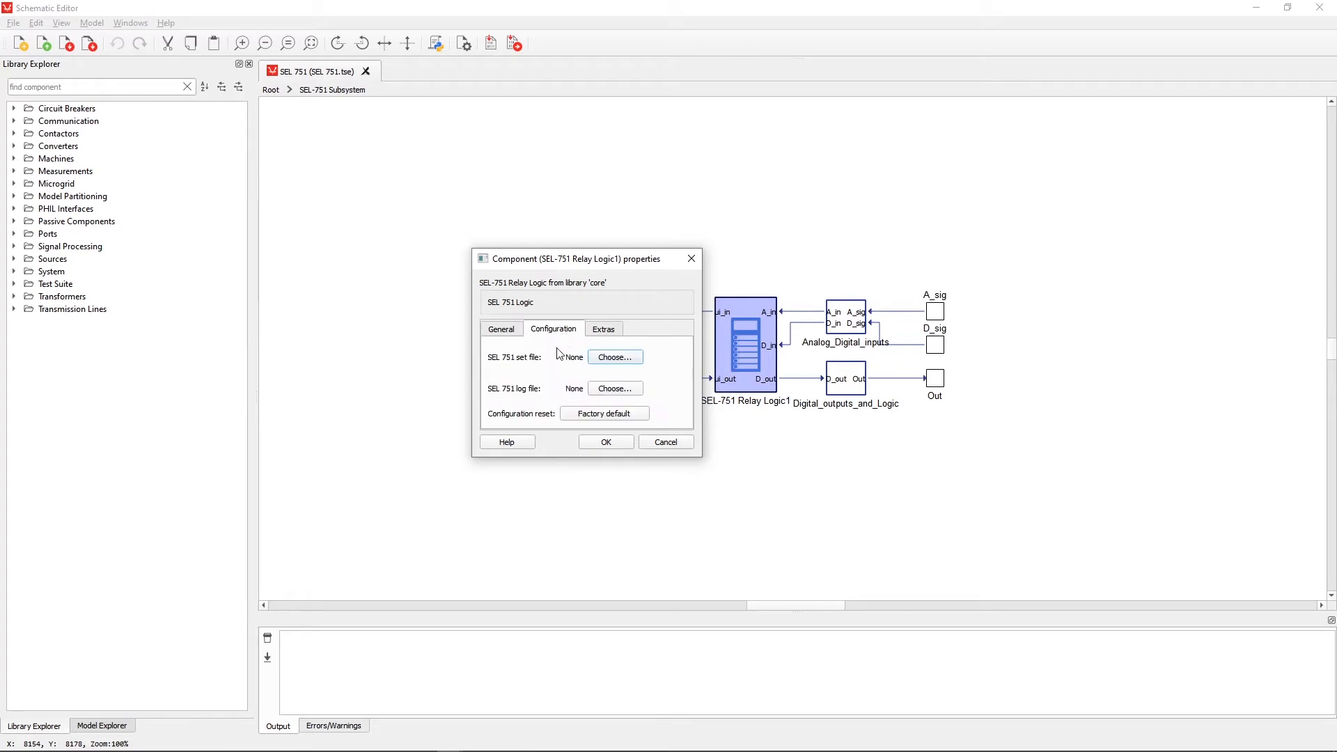
pyautogui.moveTo(571, 356)
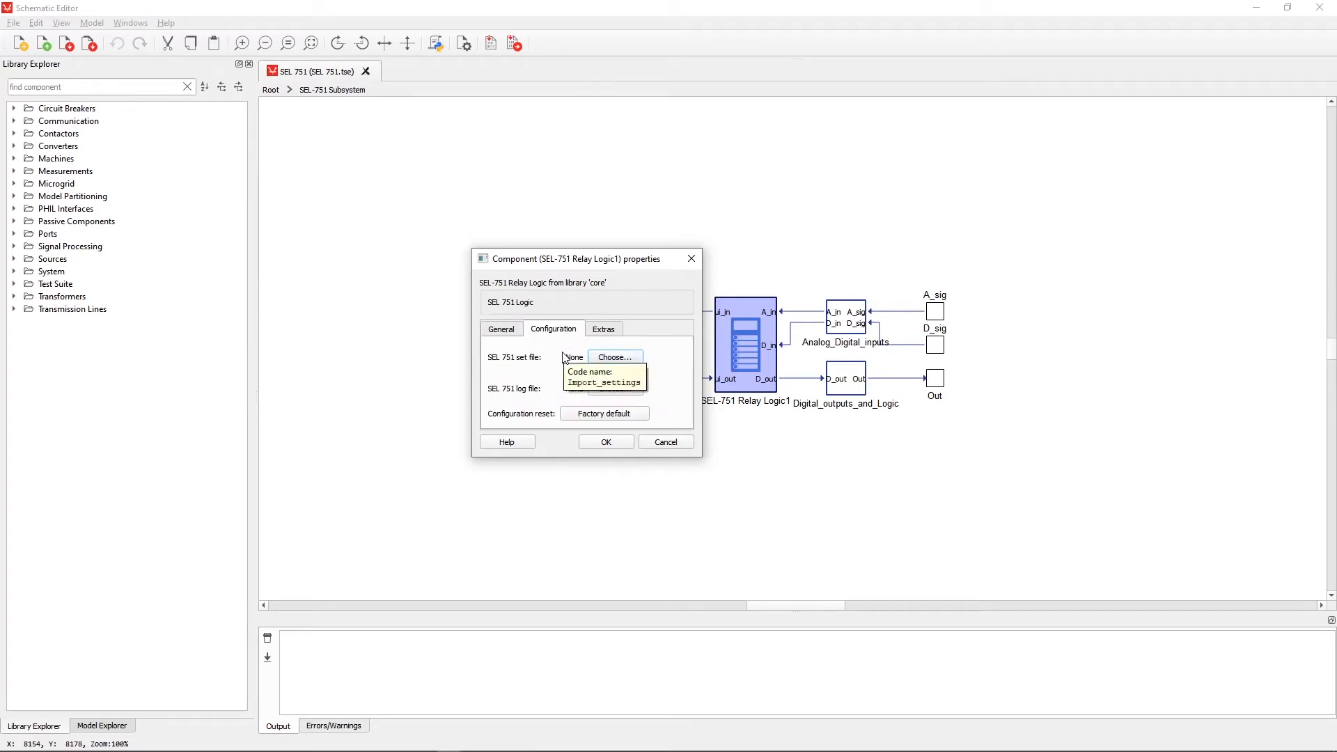
pyautogui.moveTo(666, 358)
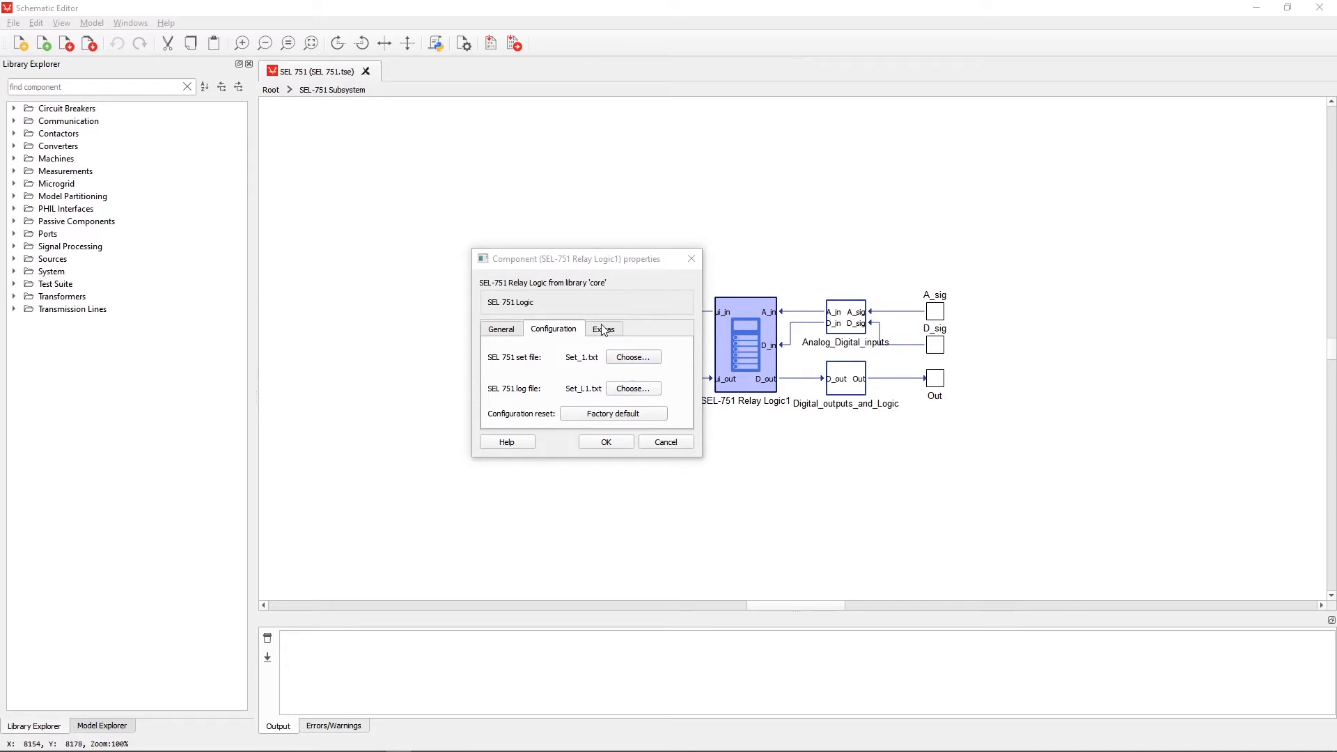
pyautogui.click(603, 329)
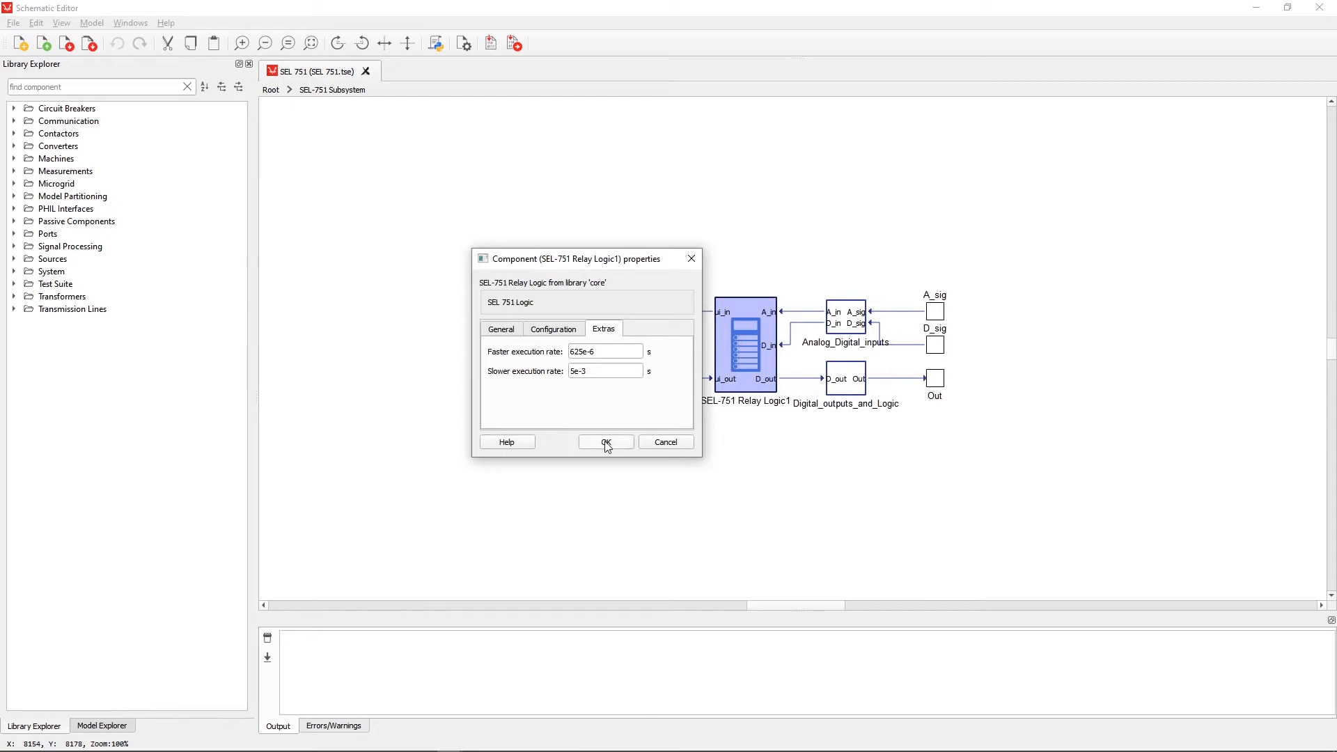
pyautogui.click(606, 441)
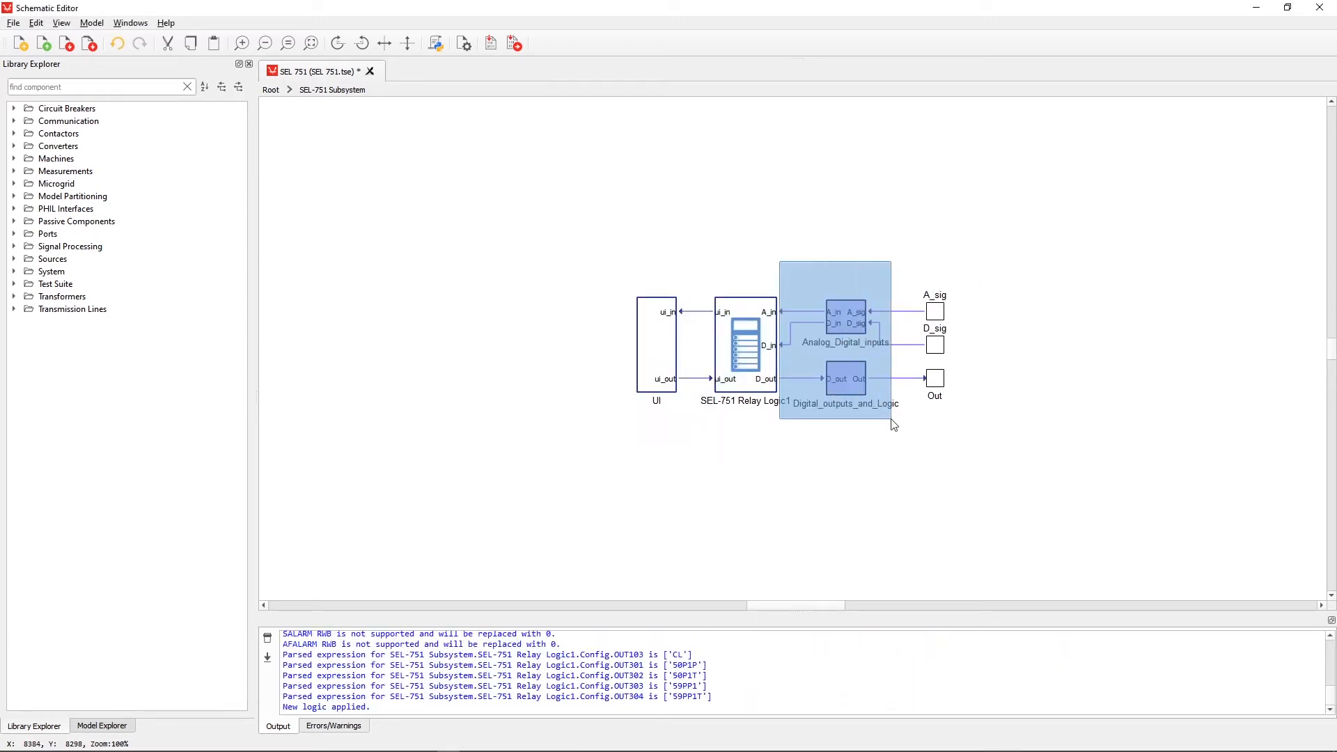
pyautogui.click(911, 450)
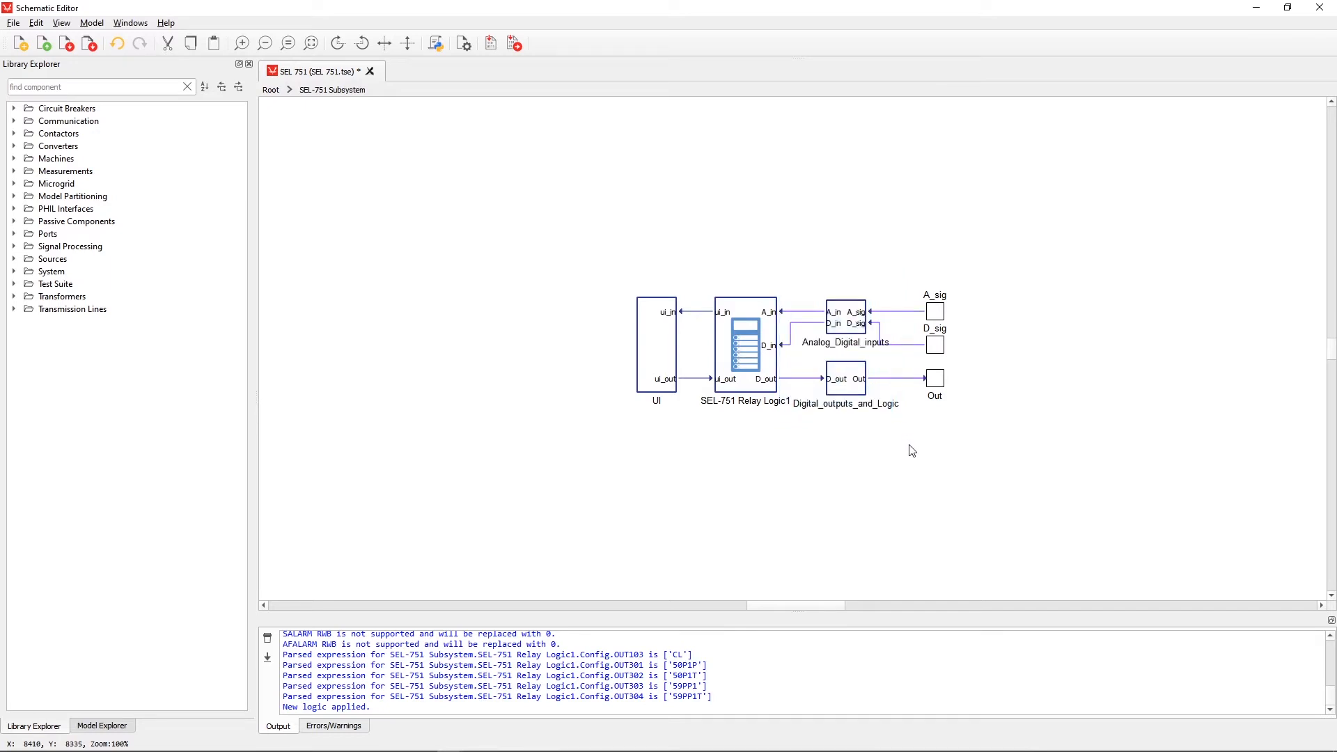
pyautogui.moveTo(458, 173)
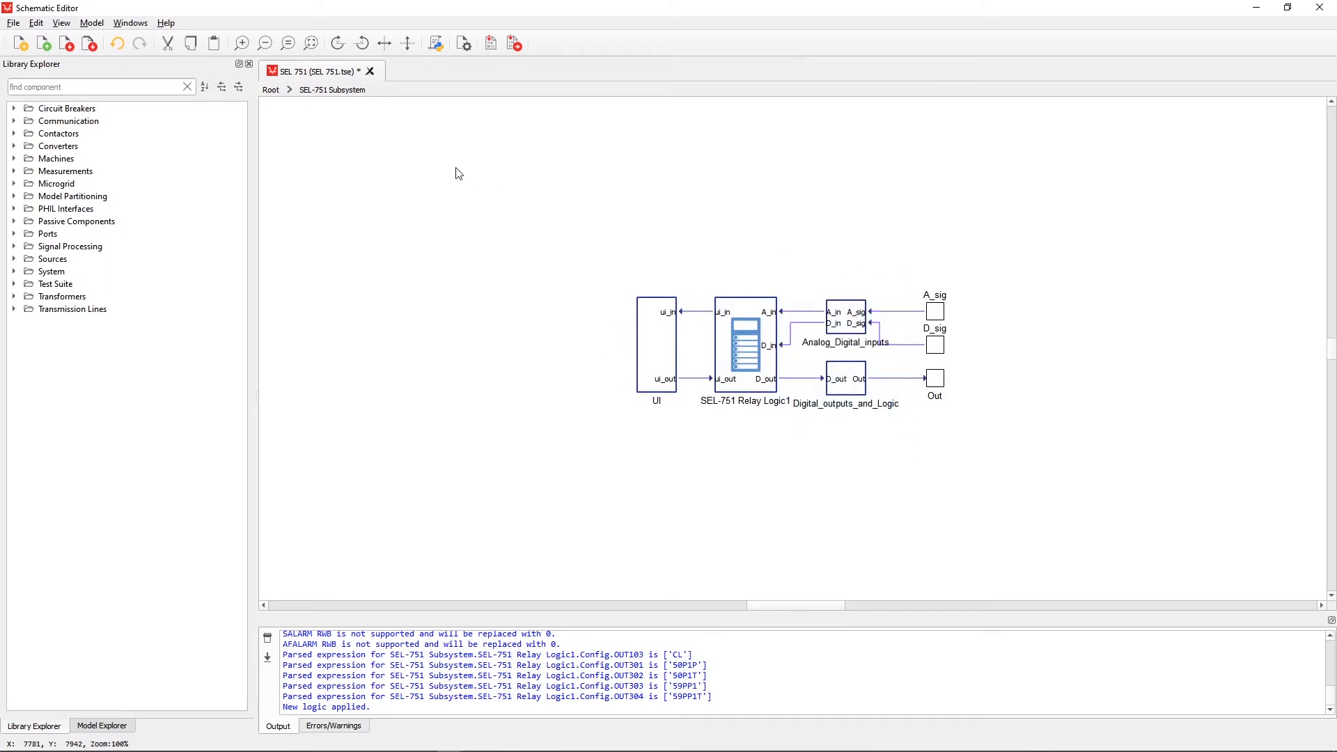
pyautogui.click(270, 89)
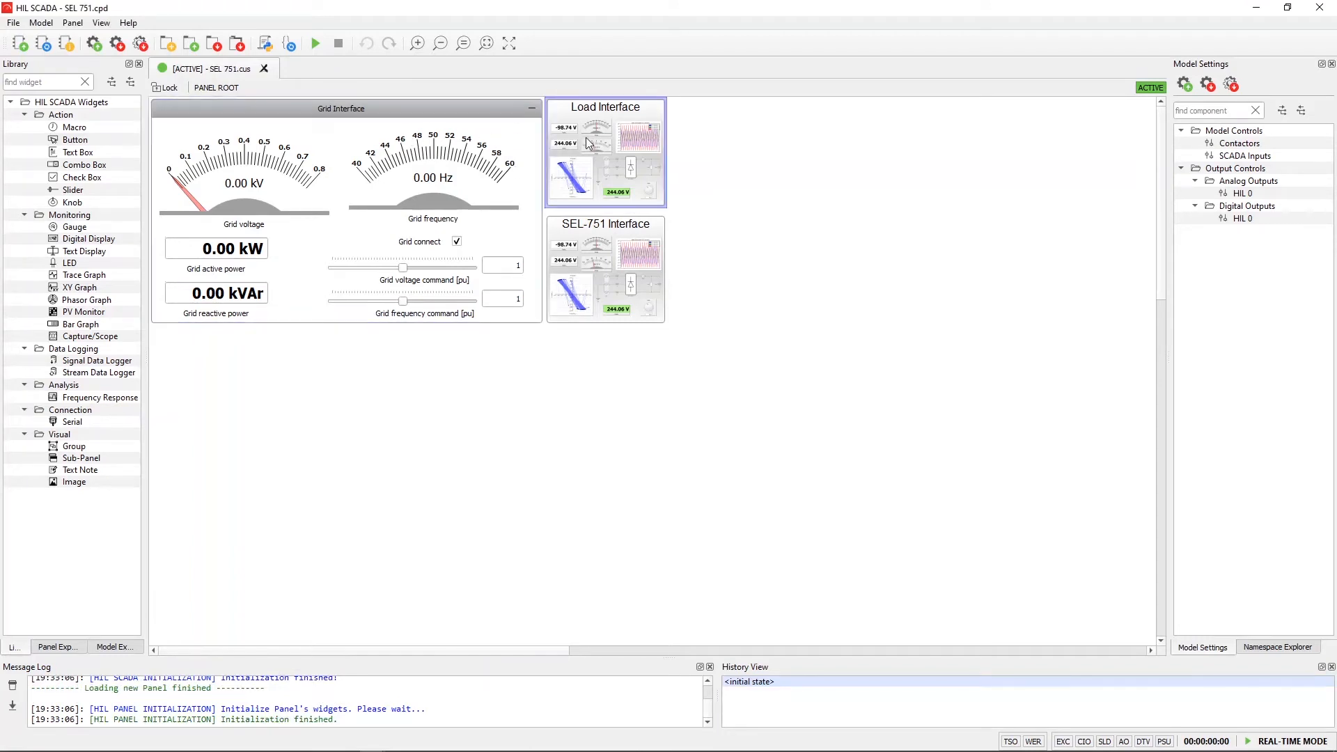
# Start the simulation and show the SCADA panel full screen with the grid near 400 kW.
pyautogui.click(597, 243)
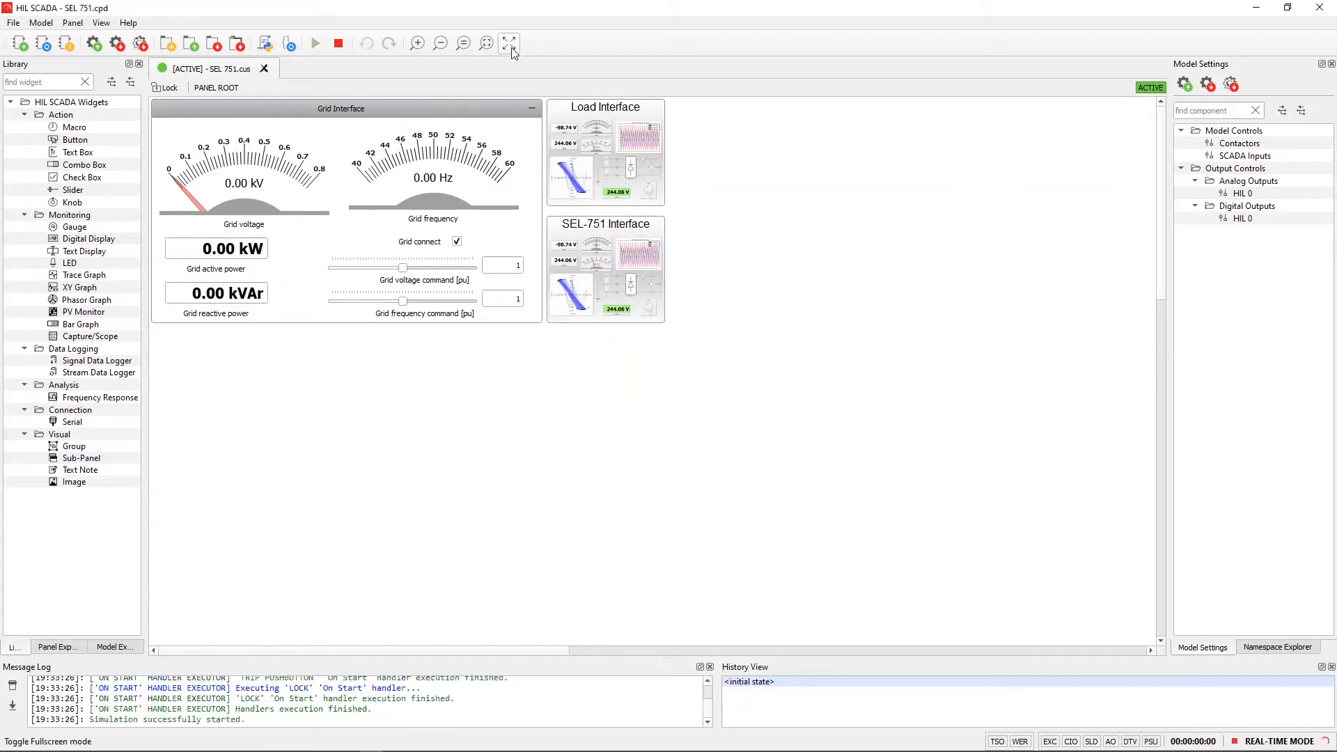
pyautogui.click(509, 43)
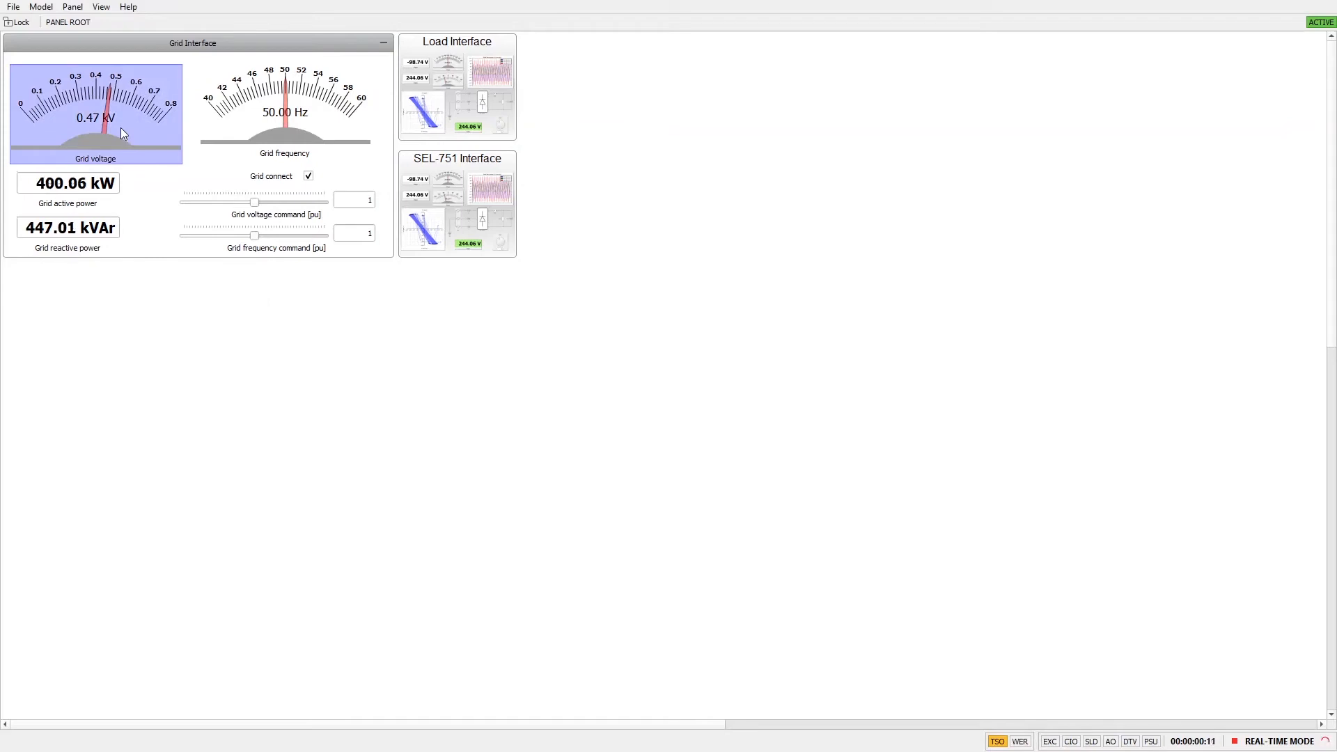
pyautogui.moveTo(297, 127)
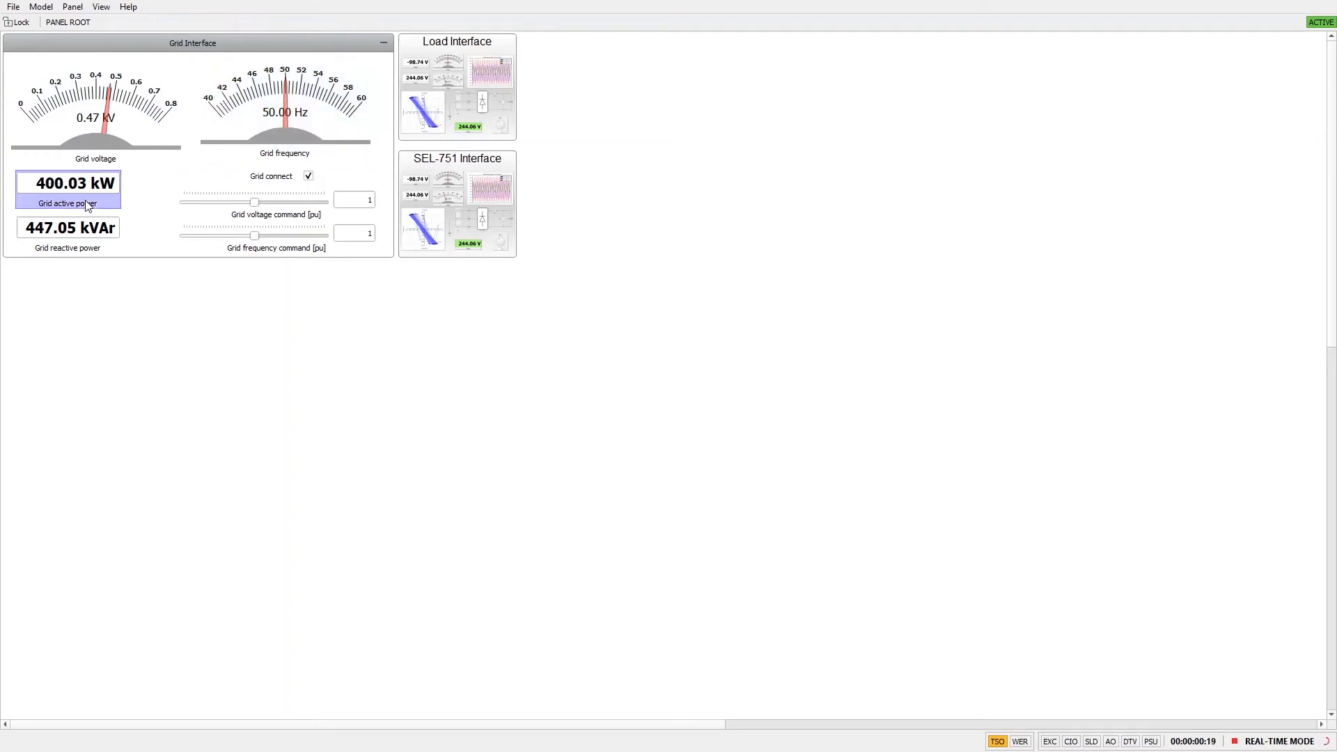
pyautogui.moveTo(84, 248)
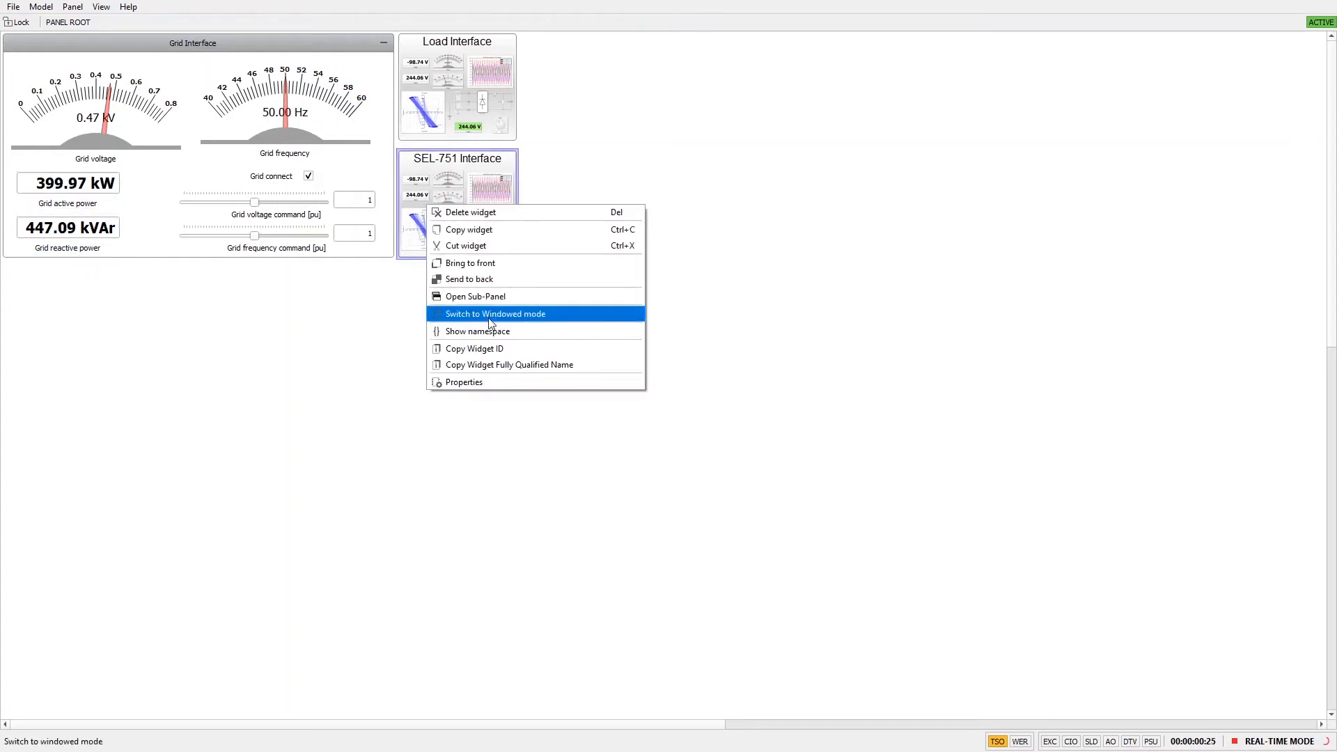
# Show the SEL-751 Interface in windowed mode and open its Bay Screen with phase currents near 737 A.
pyautogui.click(496, 314)
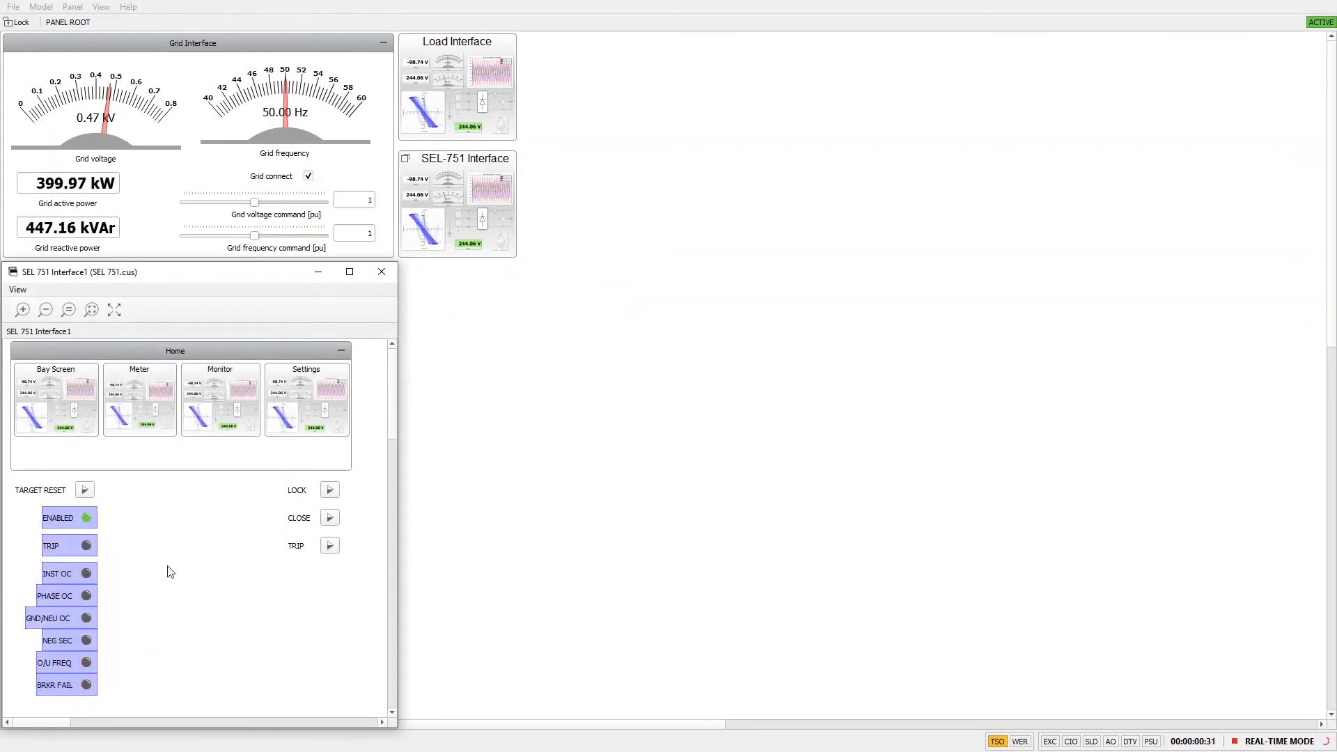
pyautogui.moveTo(143, 537)
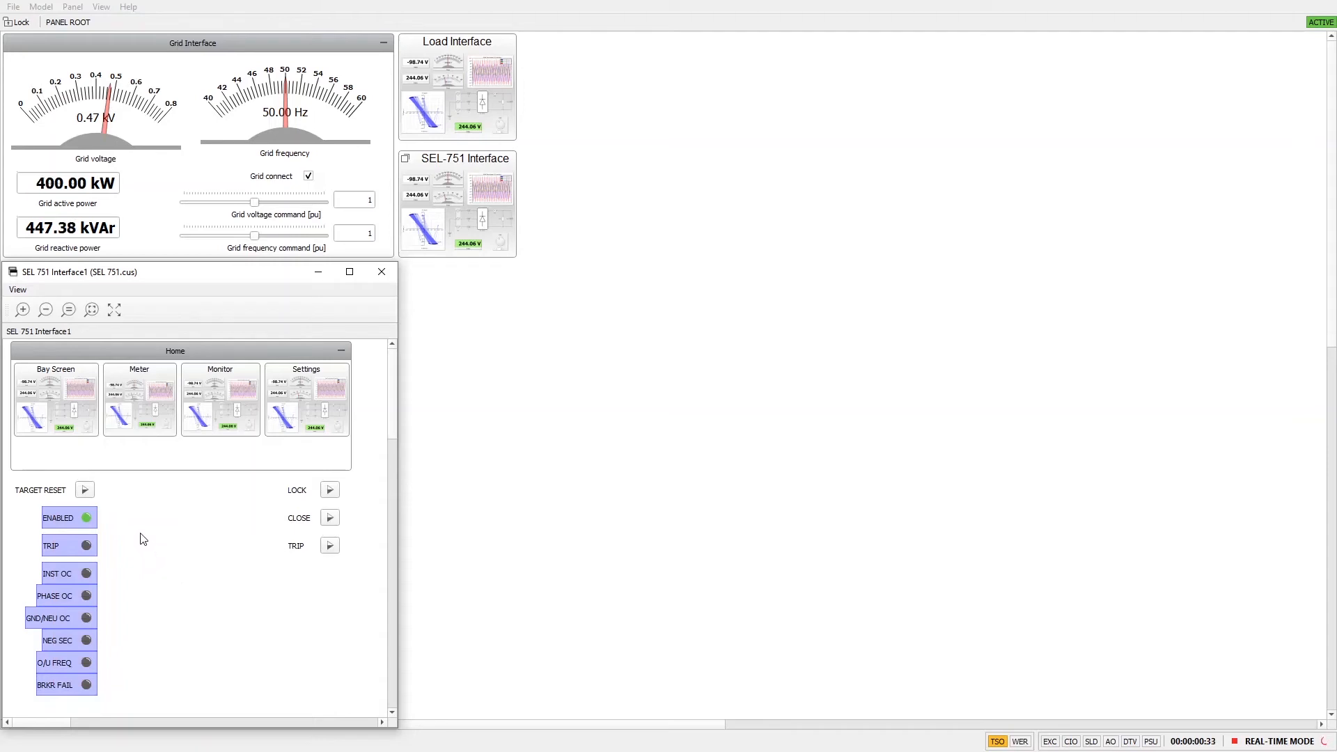
pyautogui.click(85, 488)
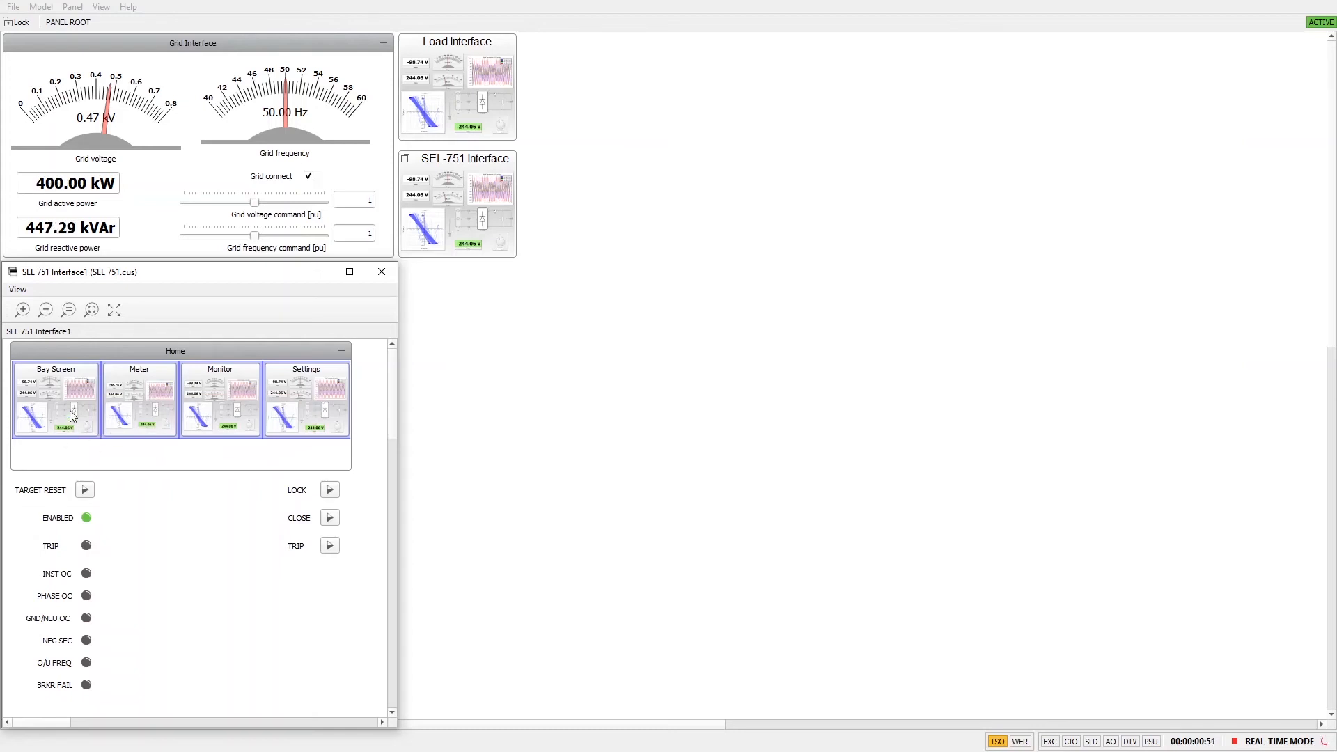
pyautogui.click(55, 397)
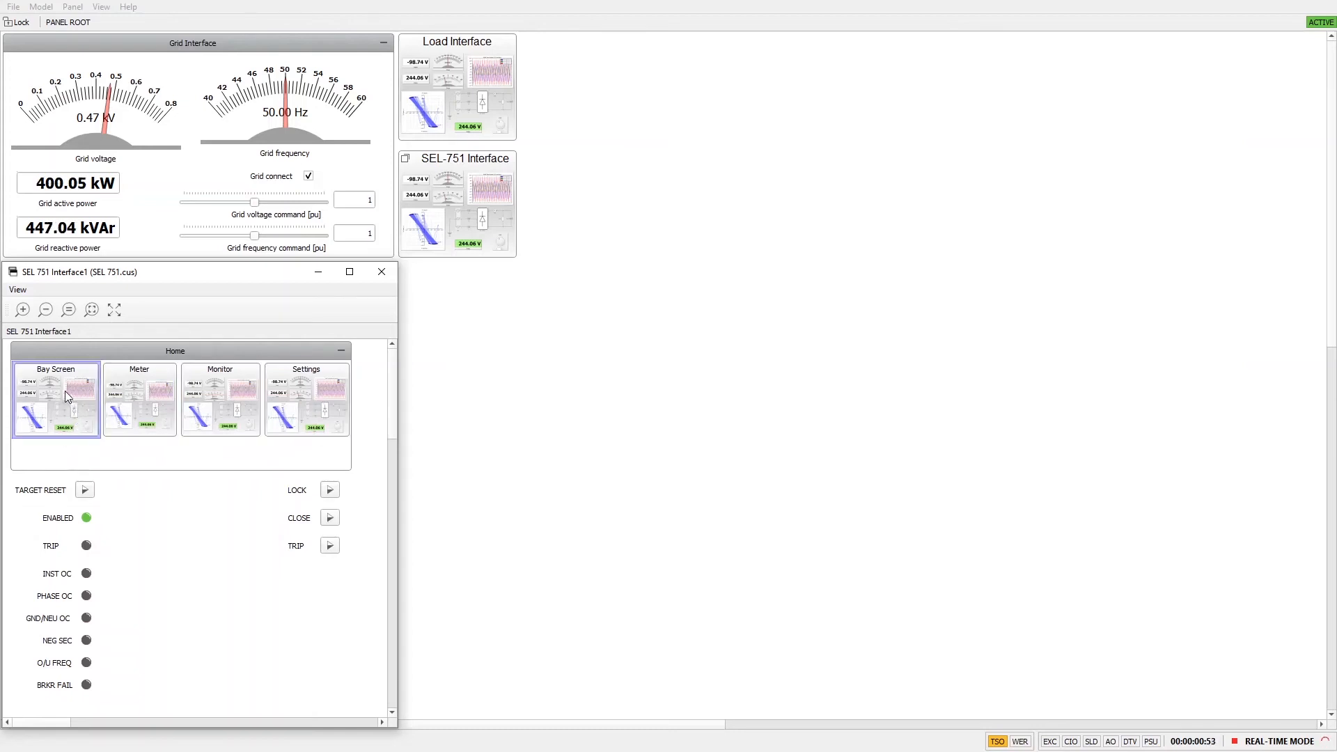
pyautogui.doubleClick(55, 400)
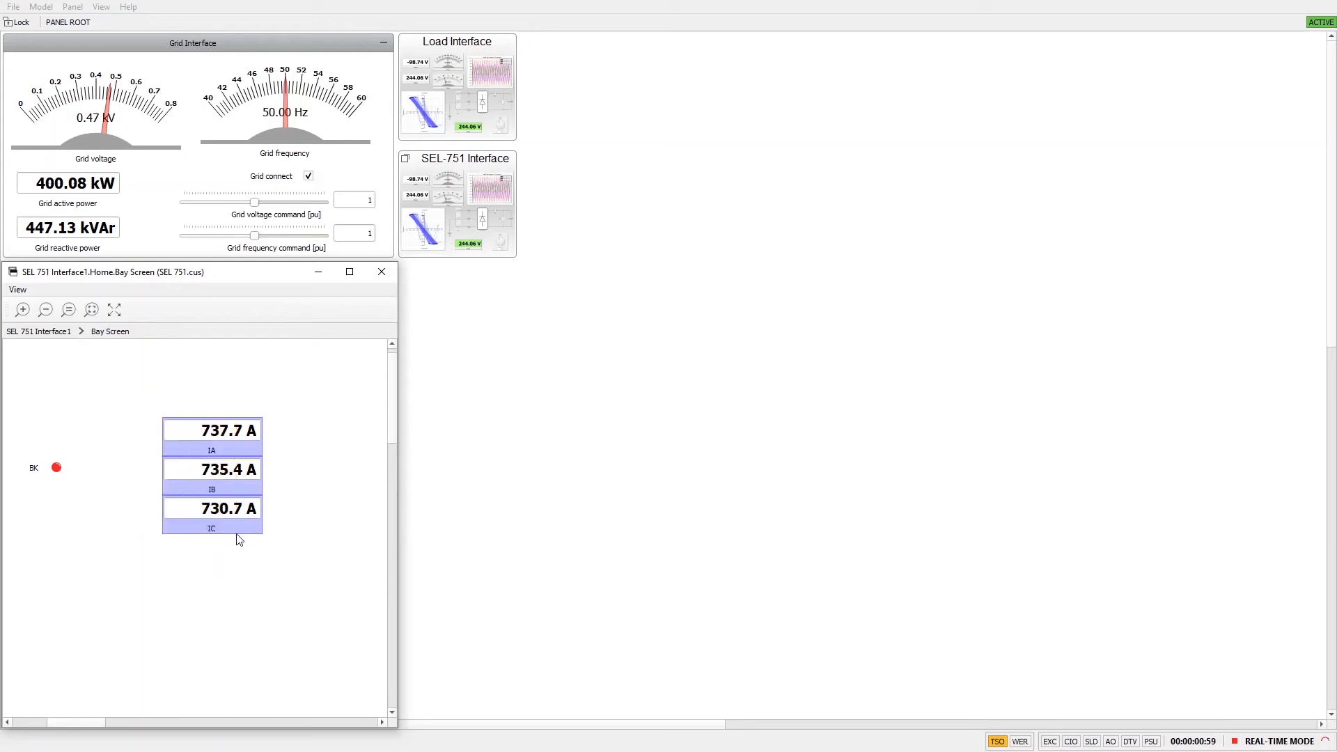
# Show the Load Interface in windowed mode and raise active power to 0.6 pu, then 0.9 pu.
pyautogui.rightClick(457, 85)
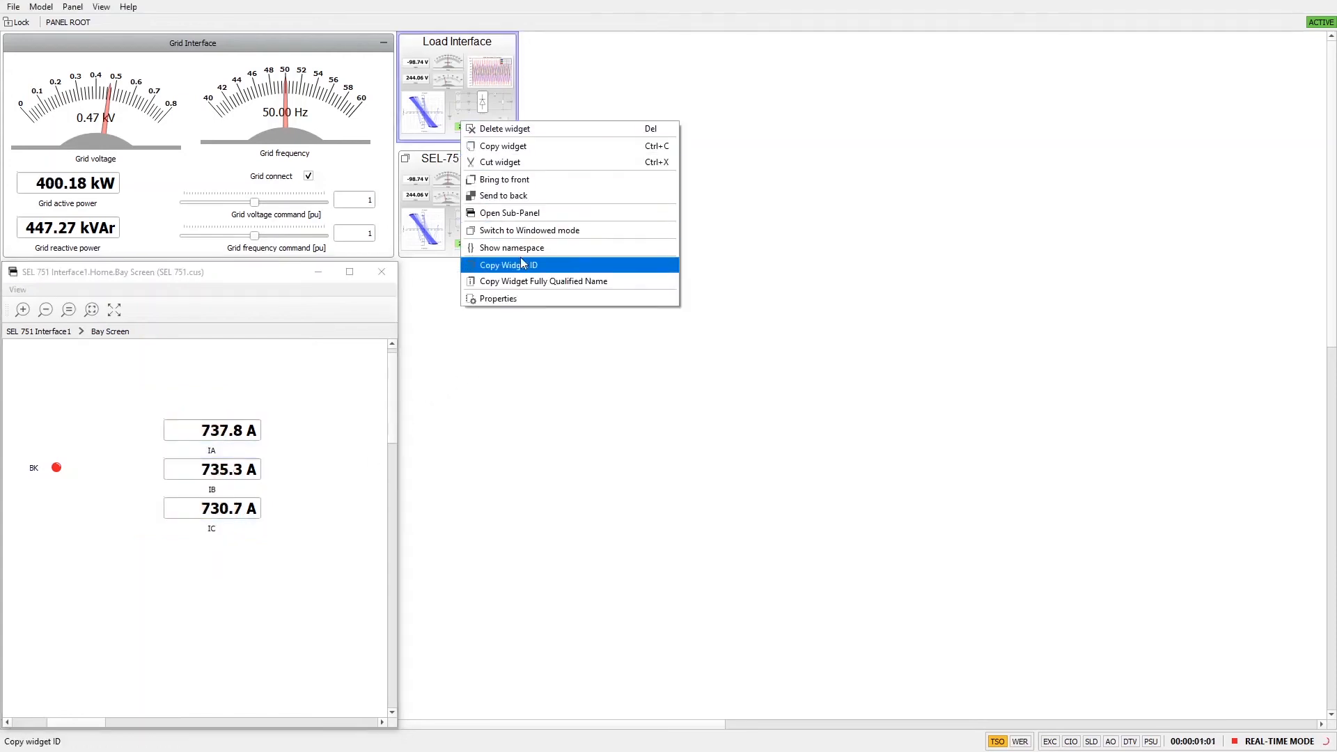
pyautogui.click(510, 212)
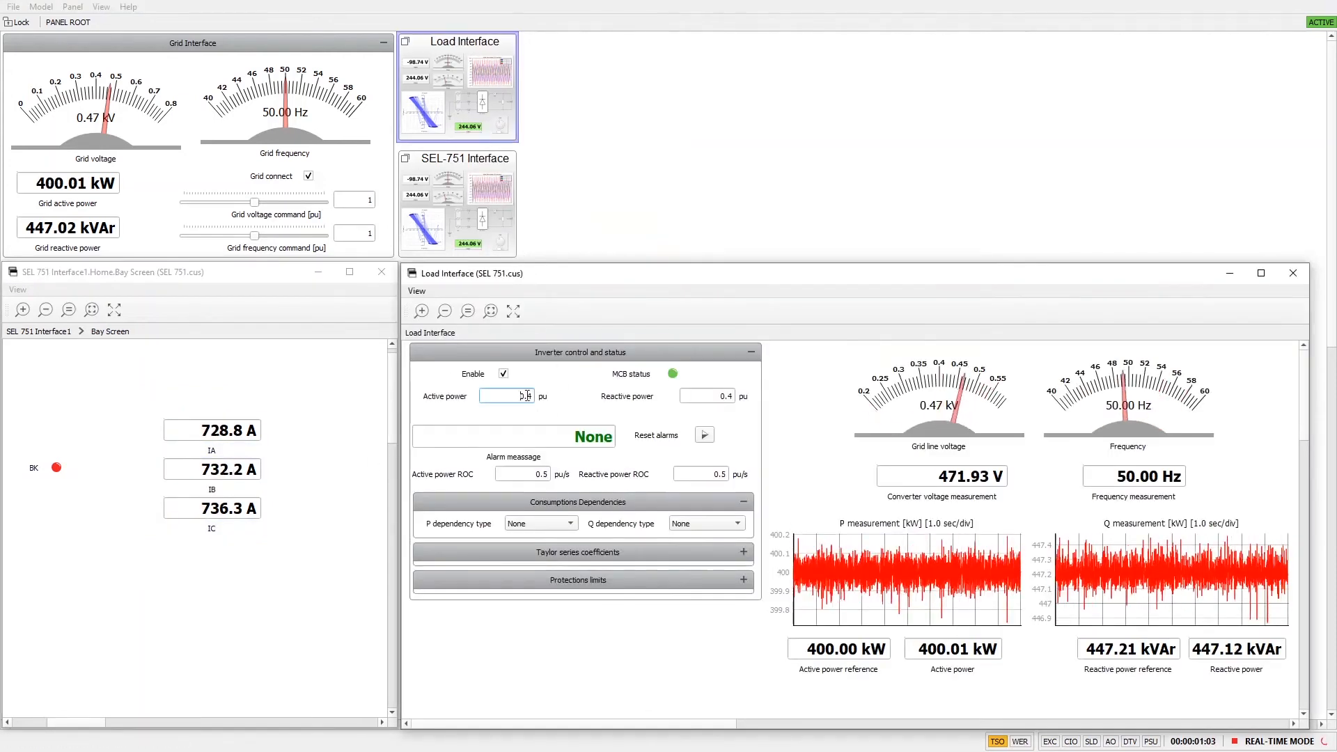
pyautogui.write('0.6')
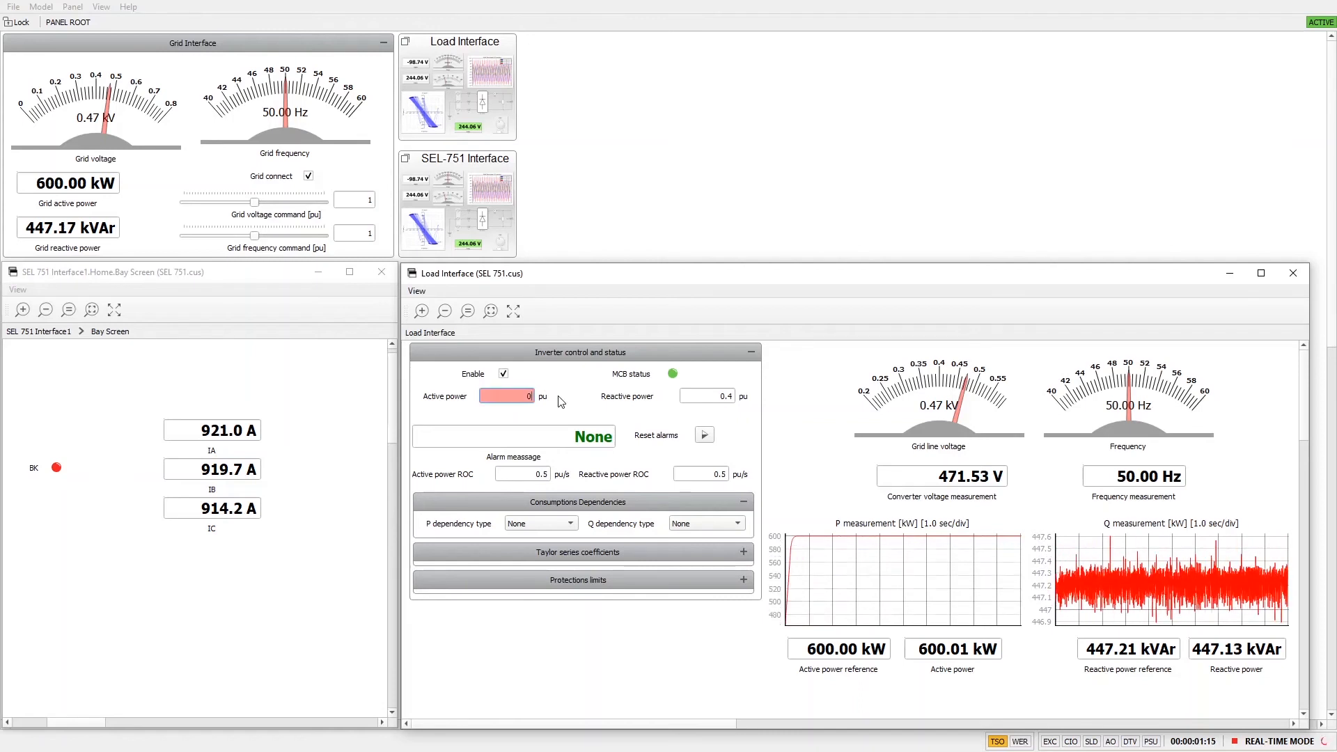
pyautogui.write('0.9')
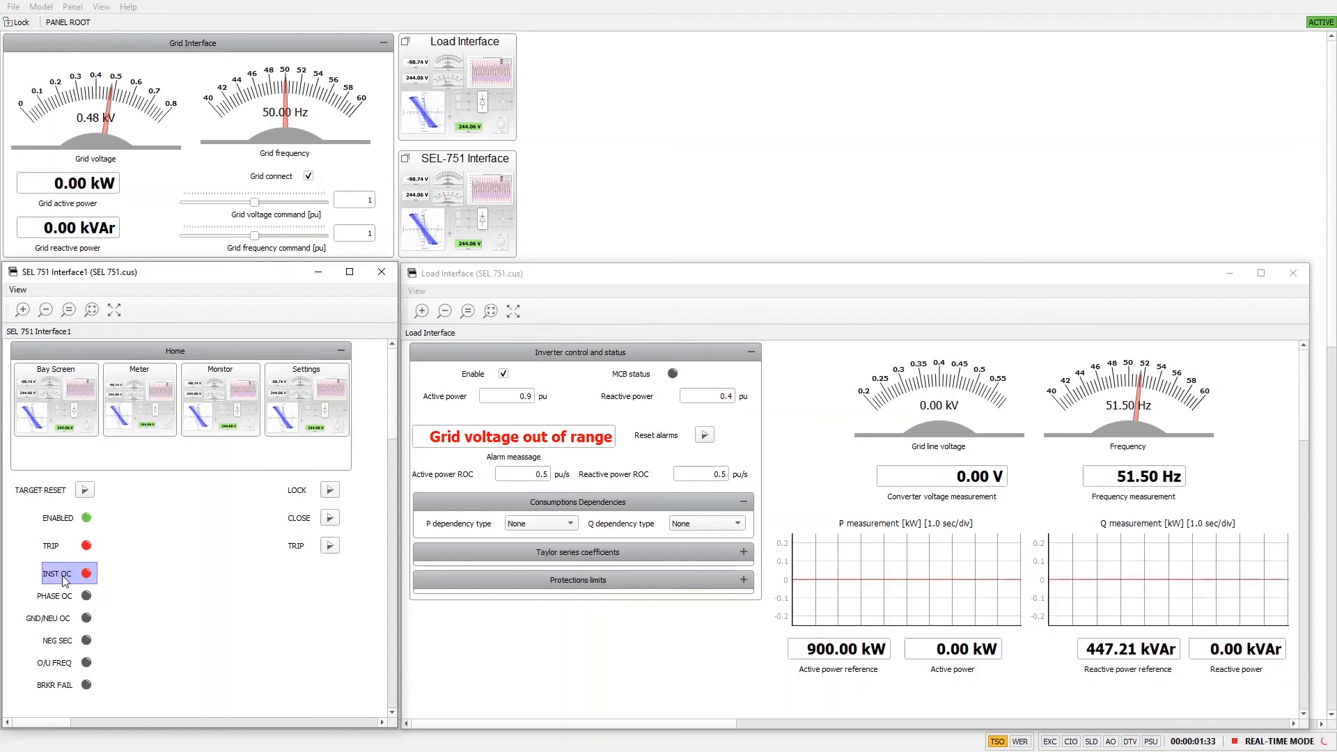
# Reset the relay targets with TARGET RESET and pause the P measurement plot showing the trip.
pyautogui.click(85, 489)
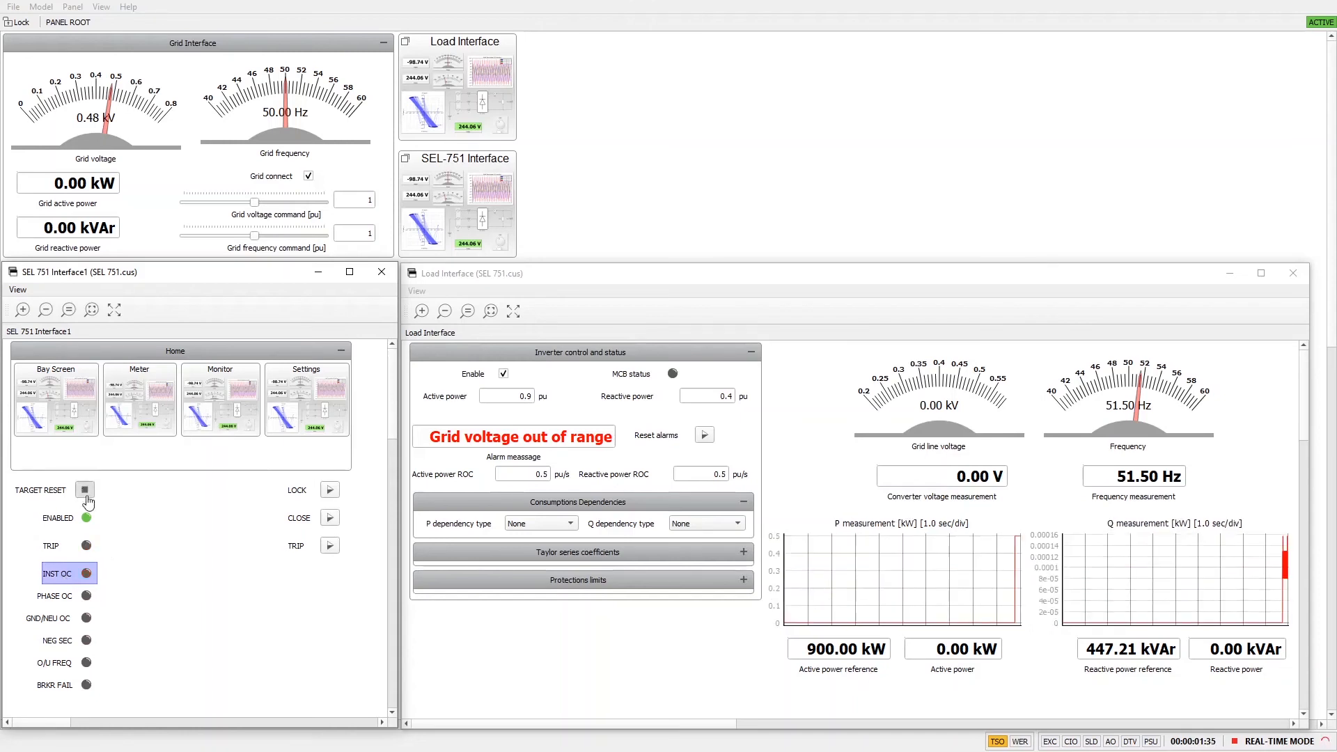
pyautogui.click(85, 489)
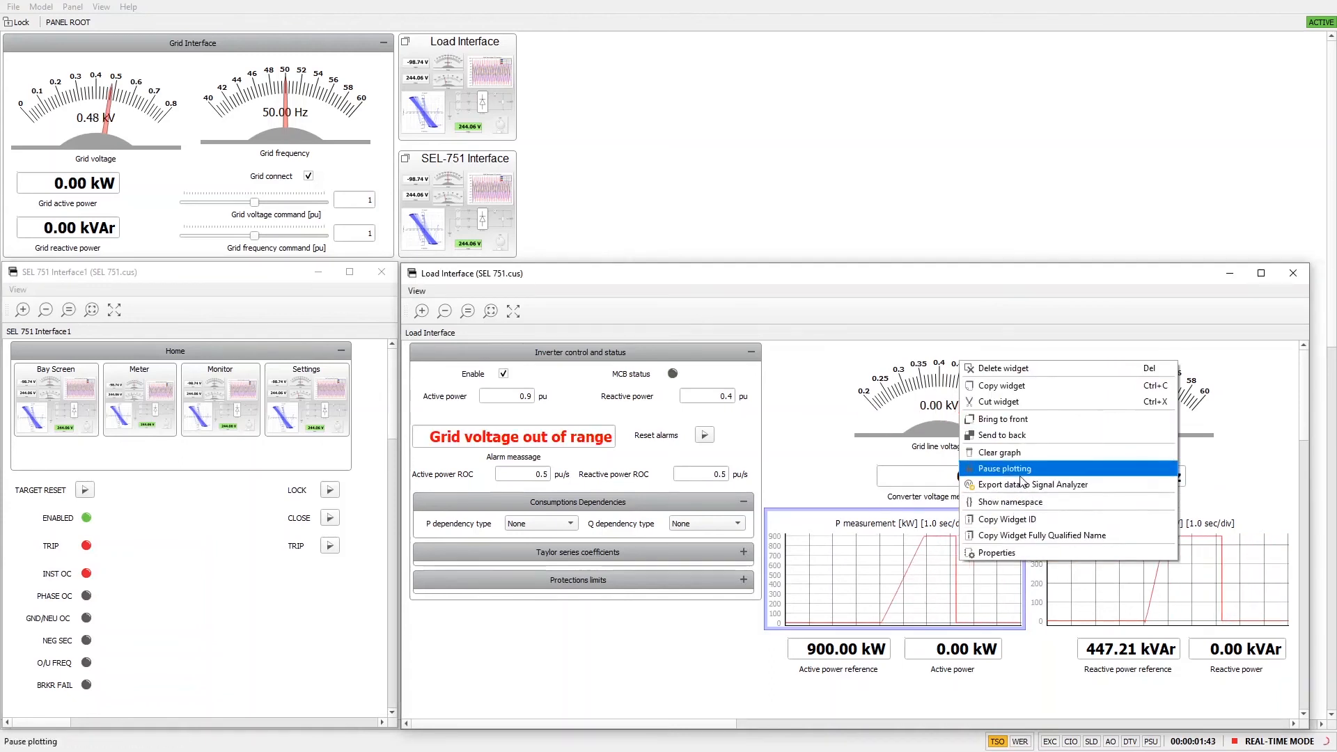
pyautogui.click(1002, 468)
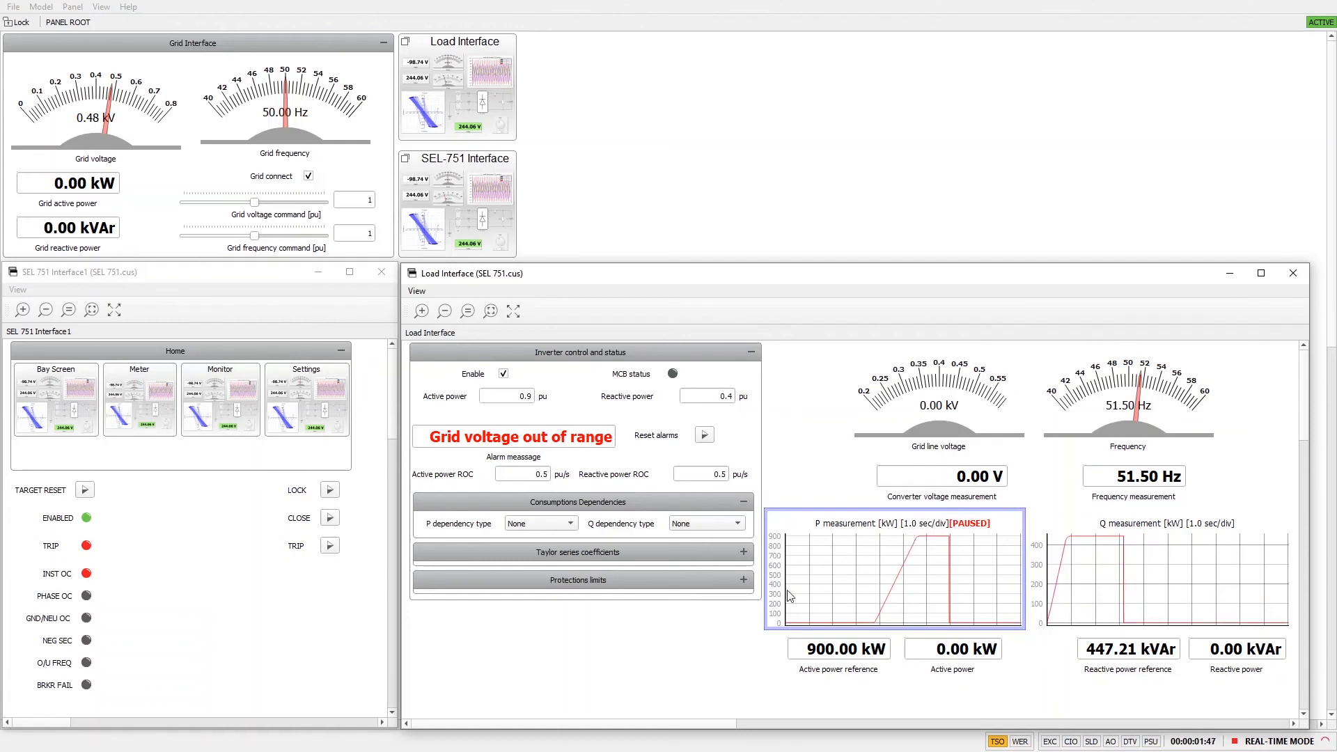
pyautogui.moveTo(731, 620)
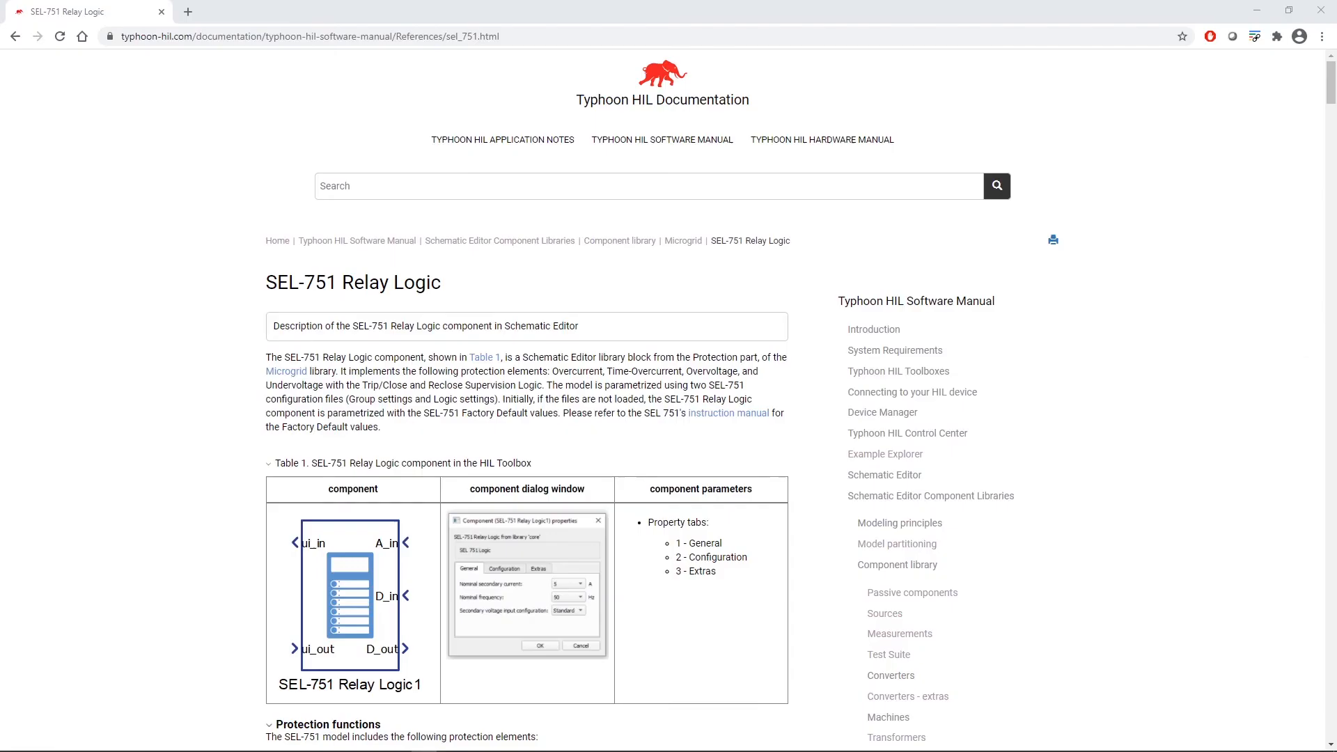
# Scroll the SEL-751 Relay Logic documentation down to its overcurrent pickup and trip signal tables.
pyautogui.scroll(-3)
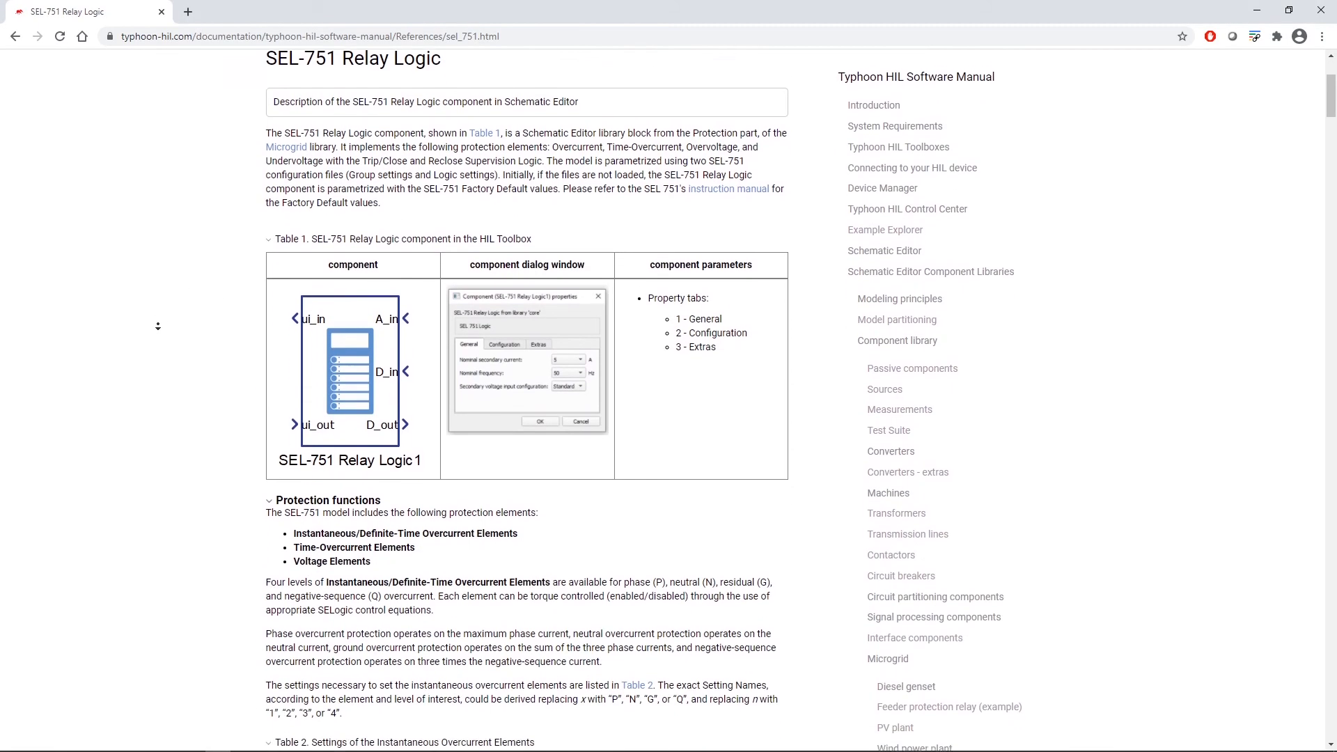
pyautogui.scroll(-3)
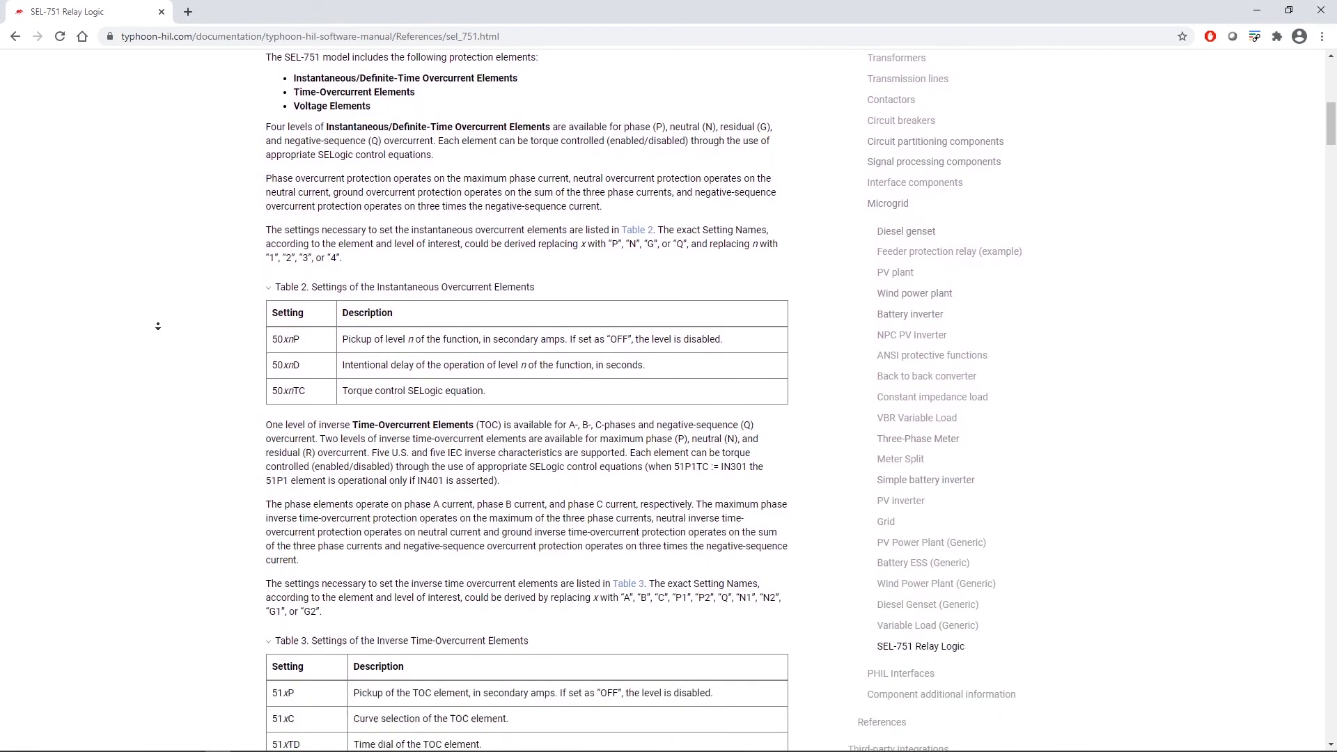
pyautogui.scroll(-3)
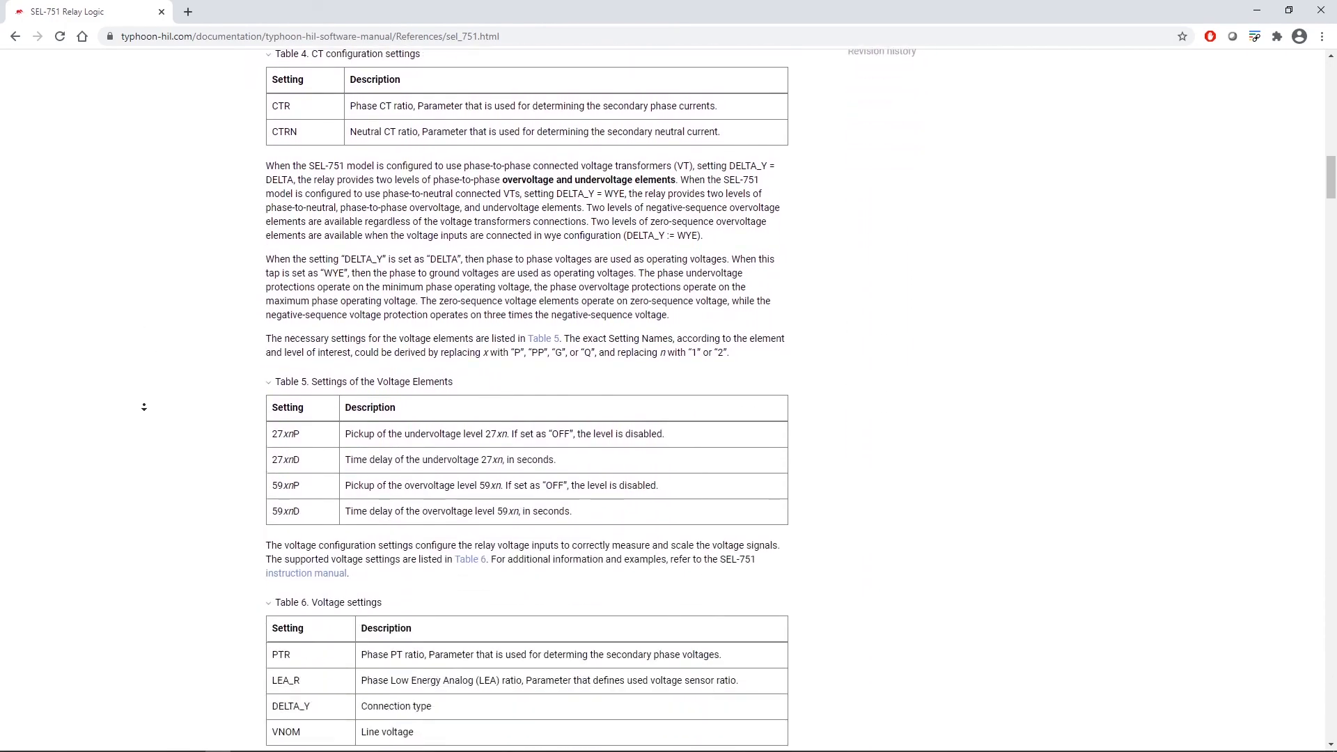
pyautogui.scroll(-3)
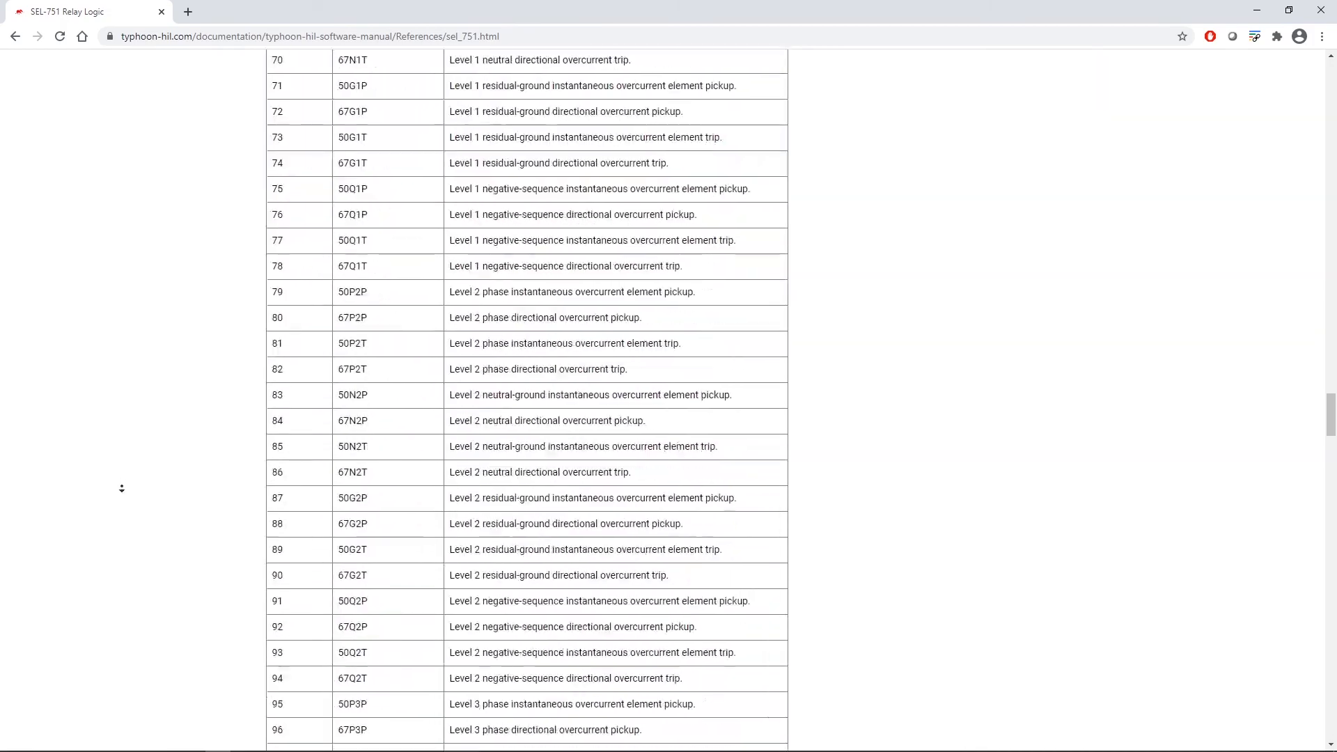